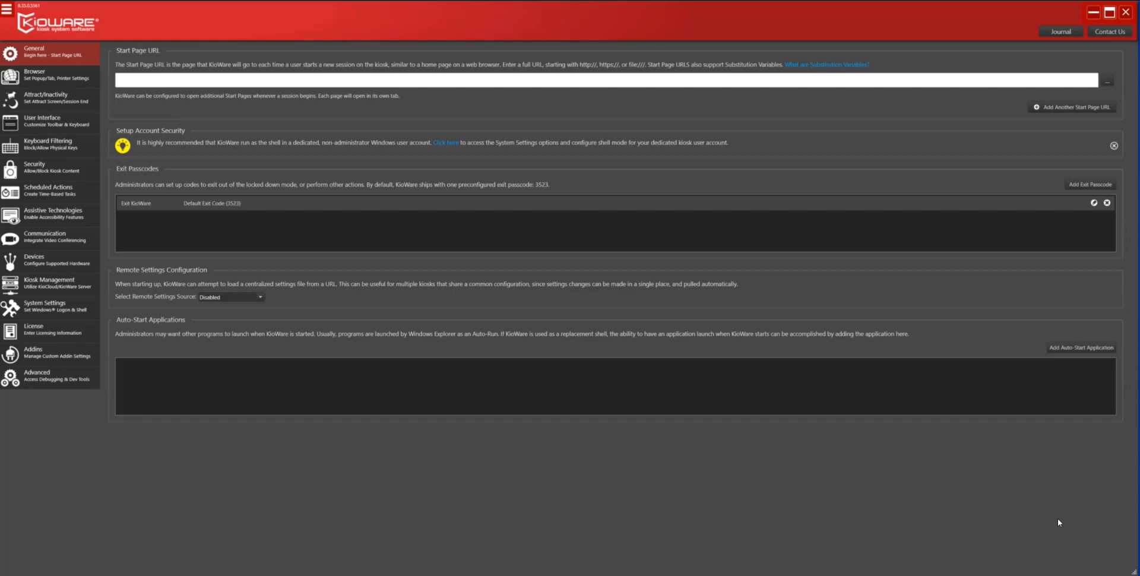
mouse_move(624, 441)
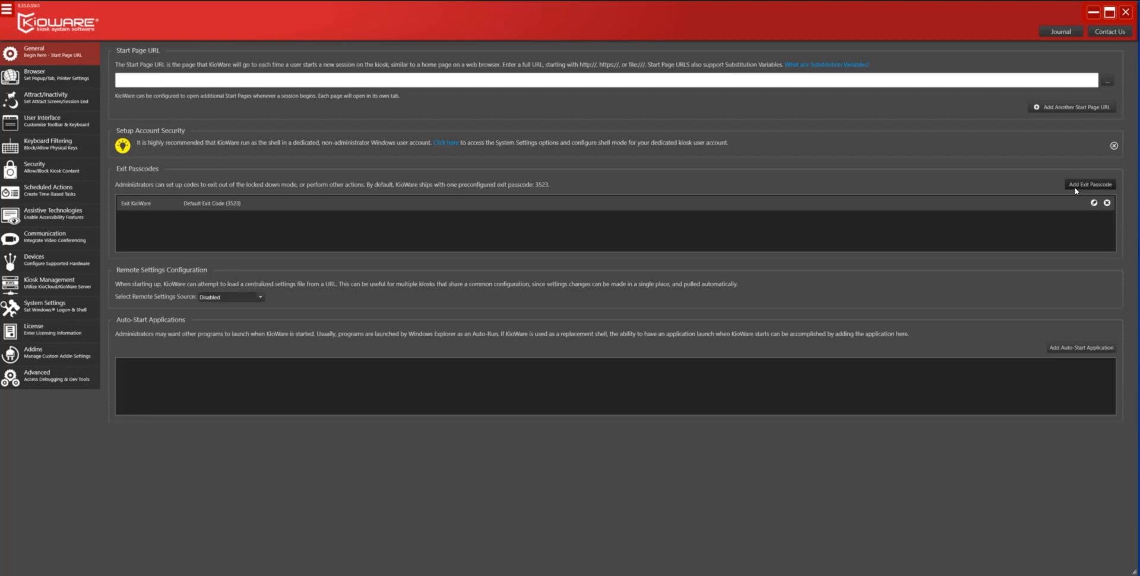
- Add and save a new exit passcode whose action toggles Out of Service Mode
left_click(1089, 184)
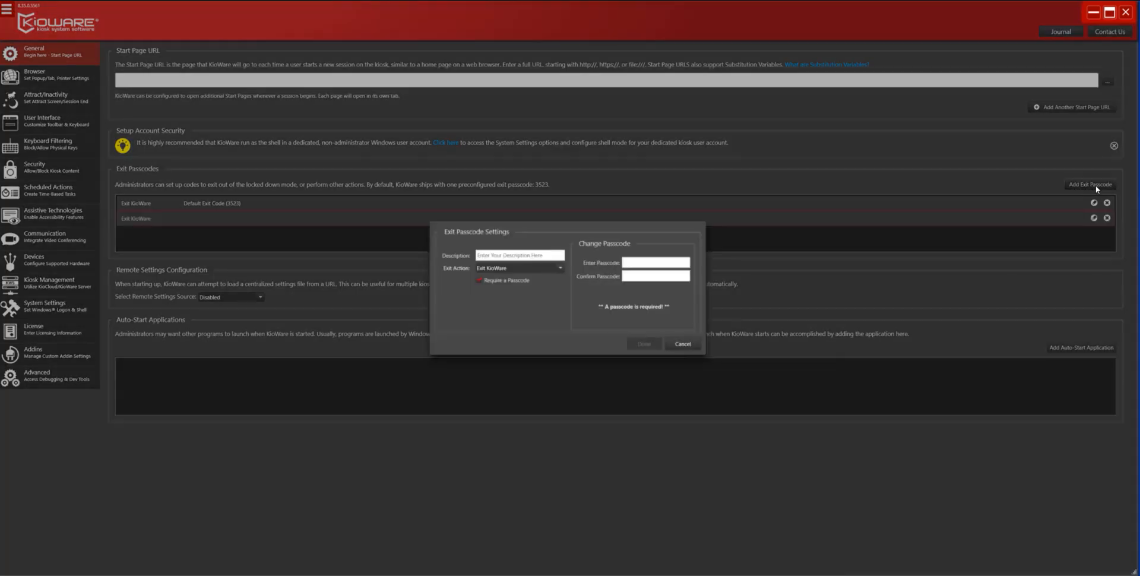
mouse_move(541, 272)
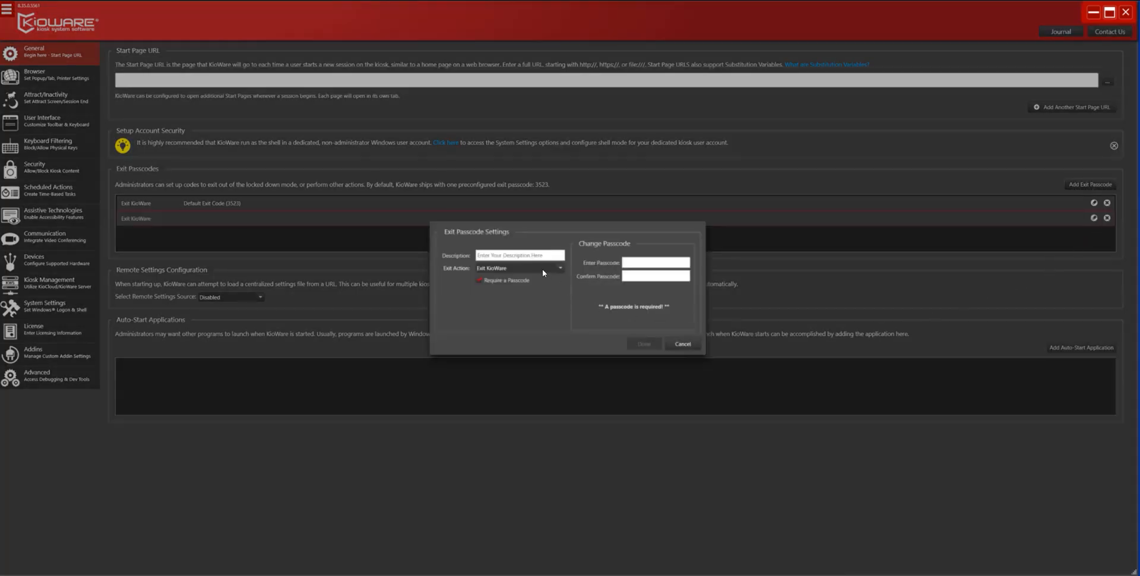
left_click(519, 268)
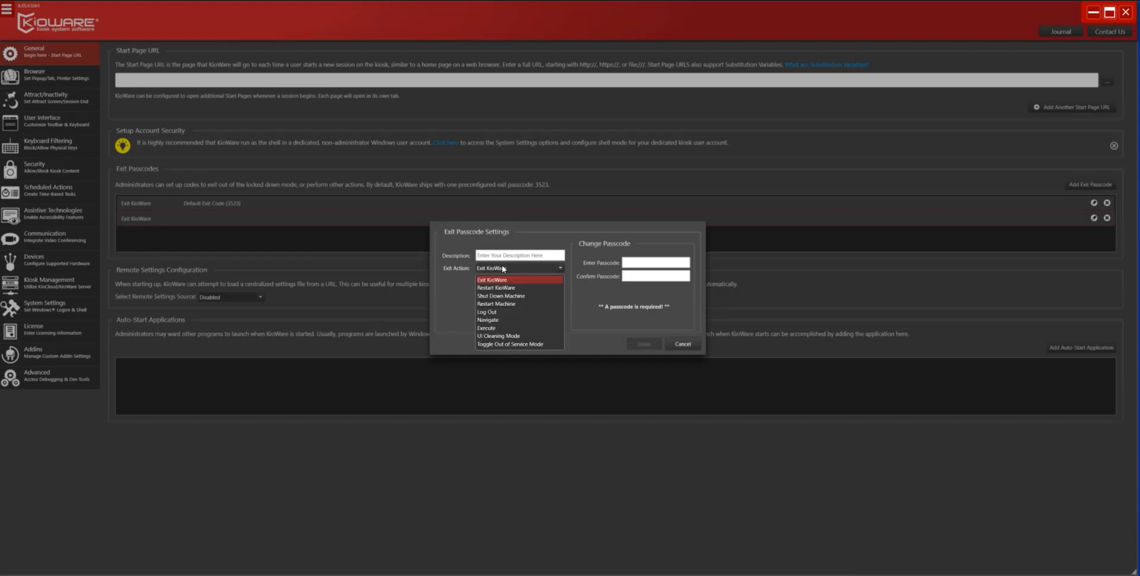
left_click(509, 344)
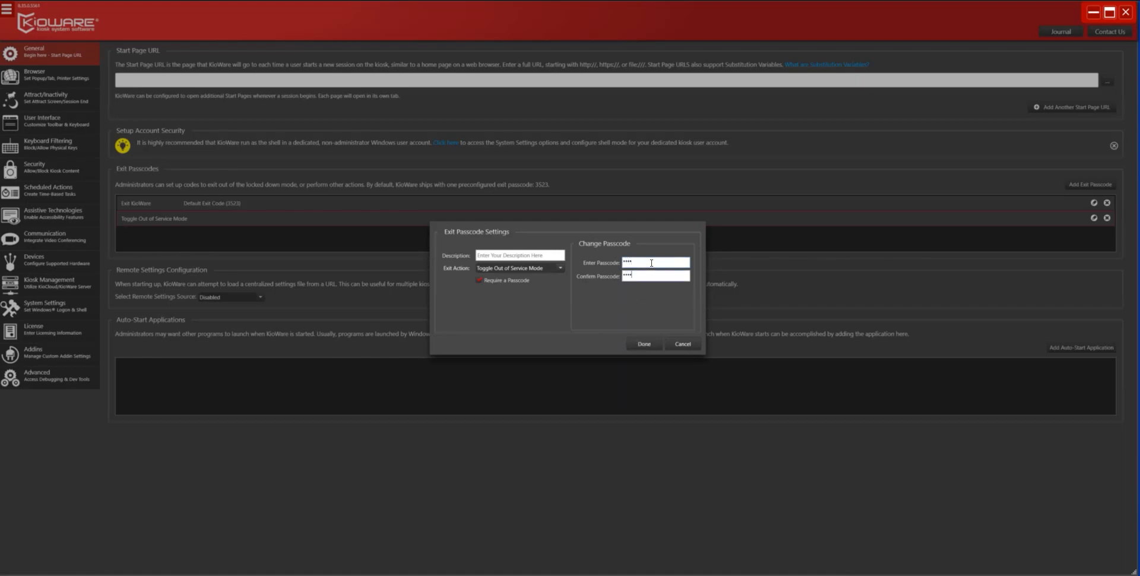
left_click(641, 343)
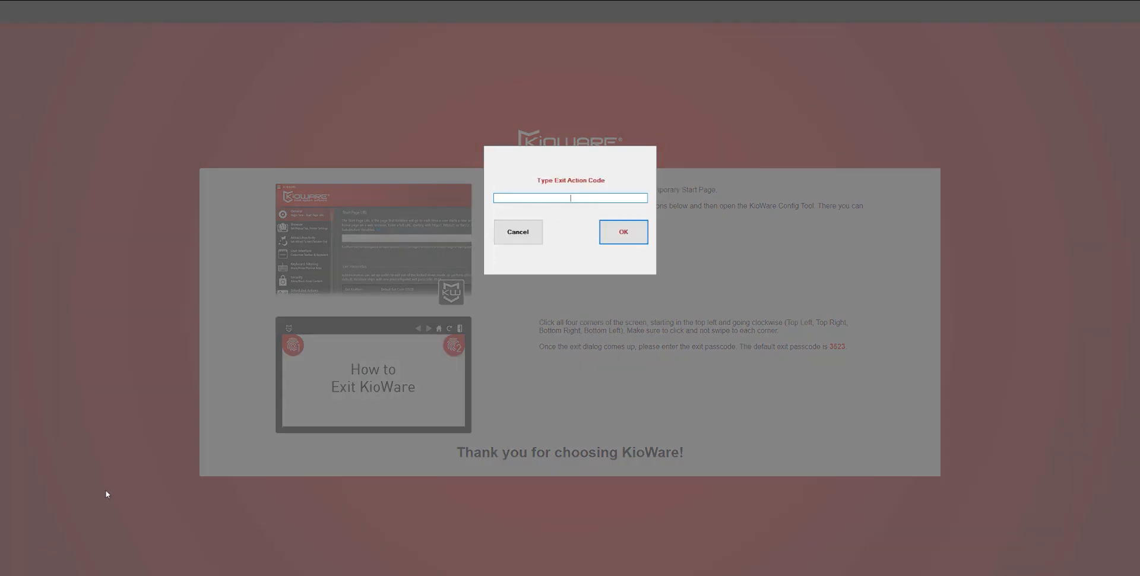
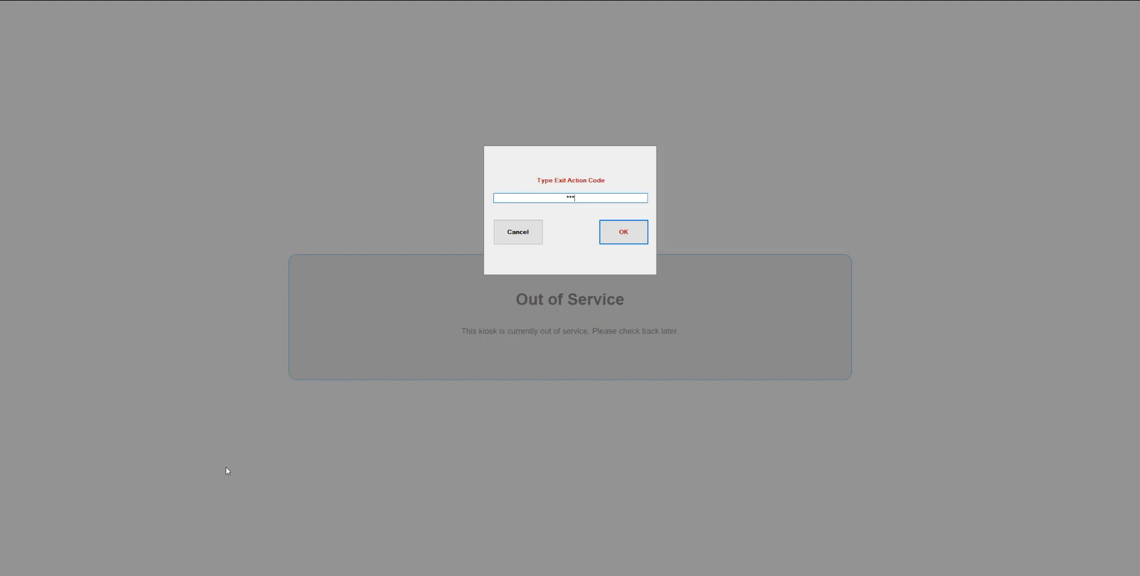
left_click(622, 231)
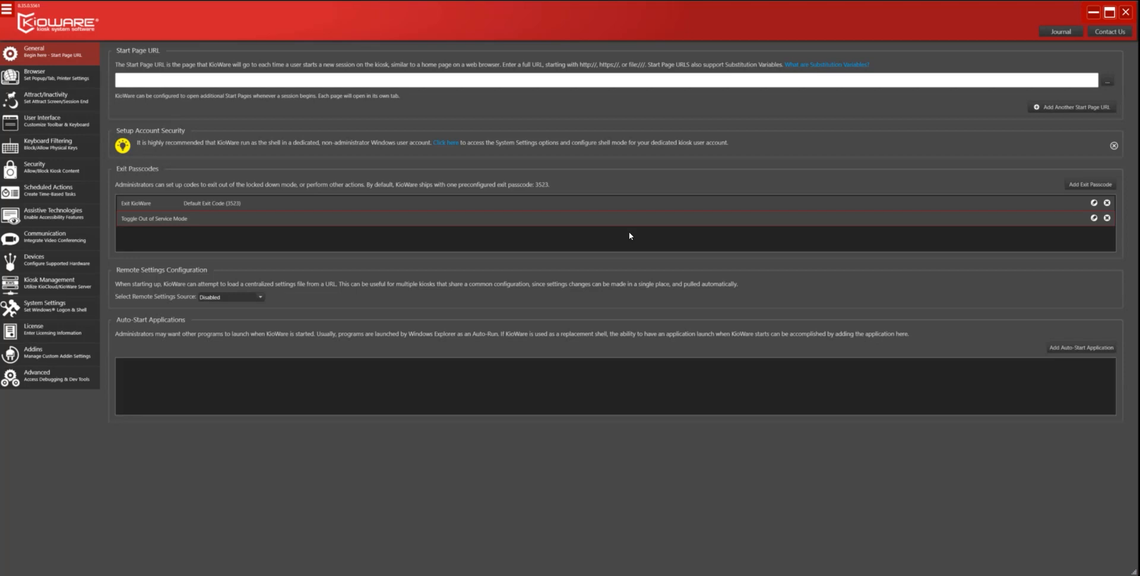
mouse_move(997, 508)
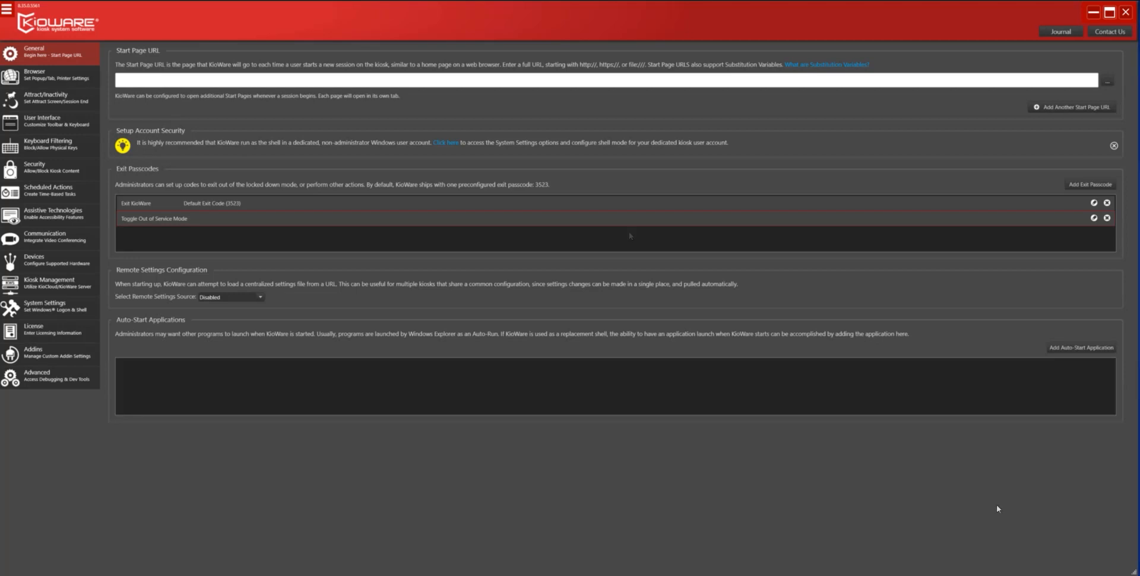
mouse_move(1080, 346)
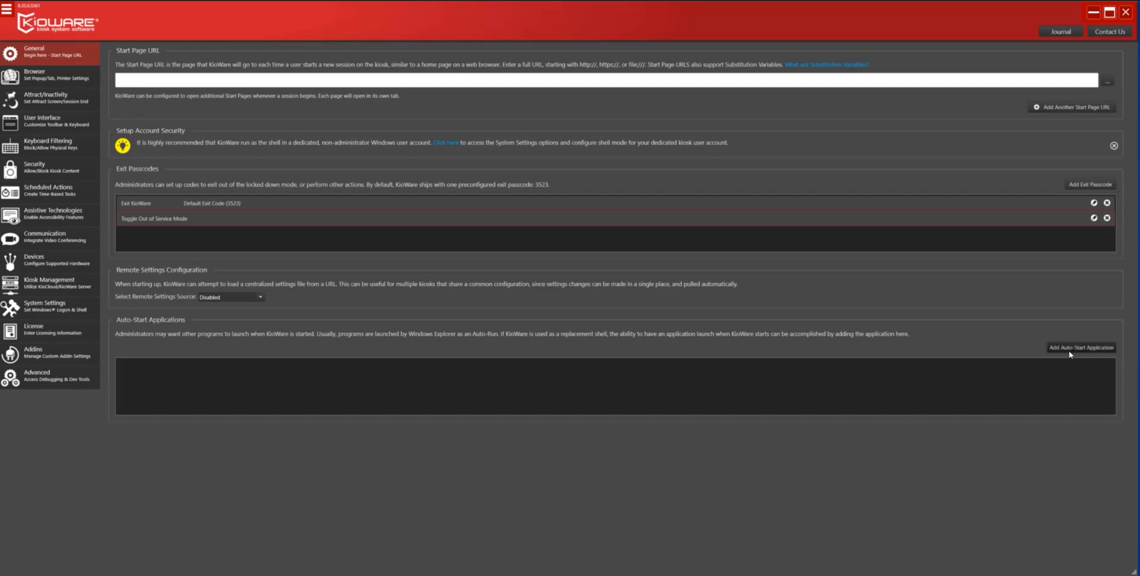
- Add a path-less auto-start application set to Run as SYSTEM and Run Before Browser
left_click(1081, 347)
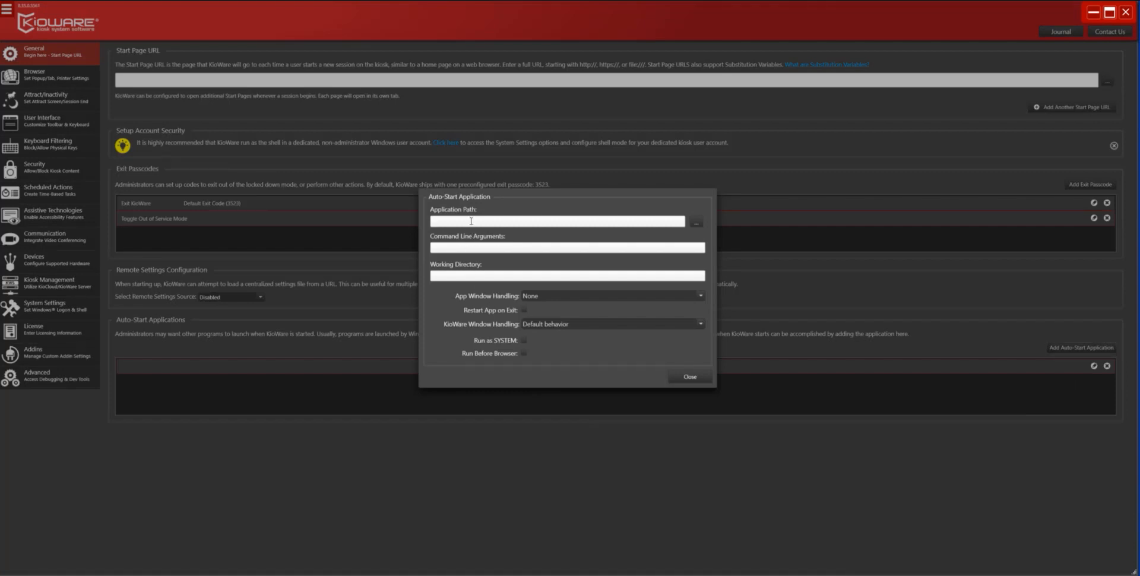
mouse_move(583, 302)
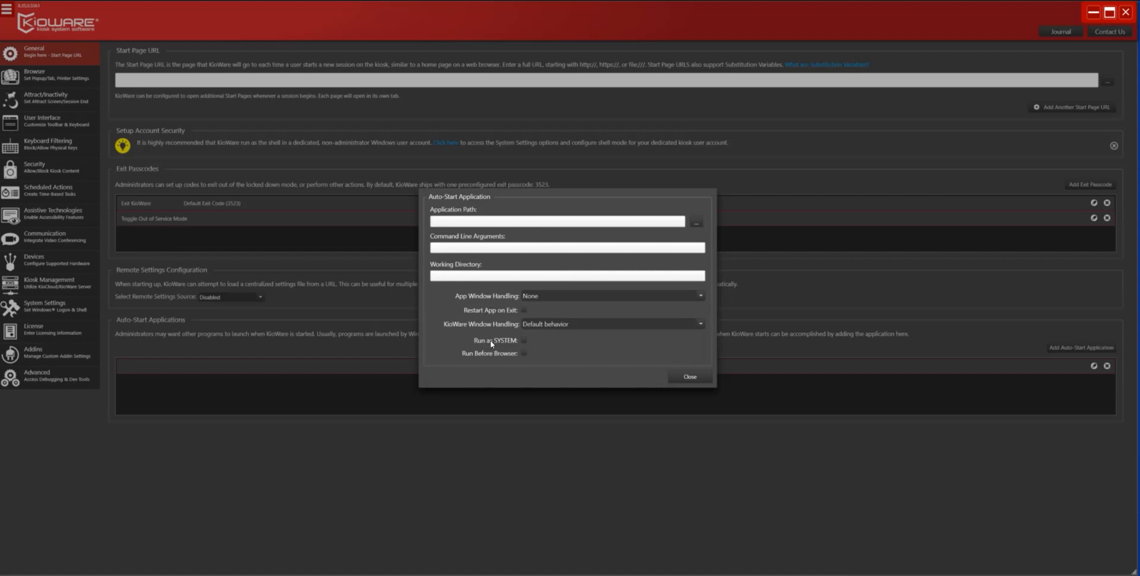
left_click(523, 340)
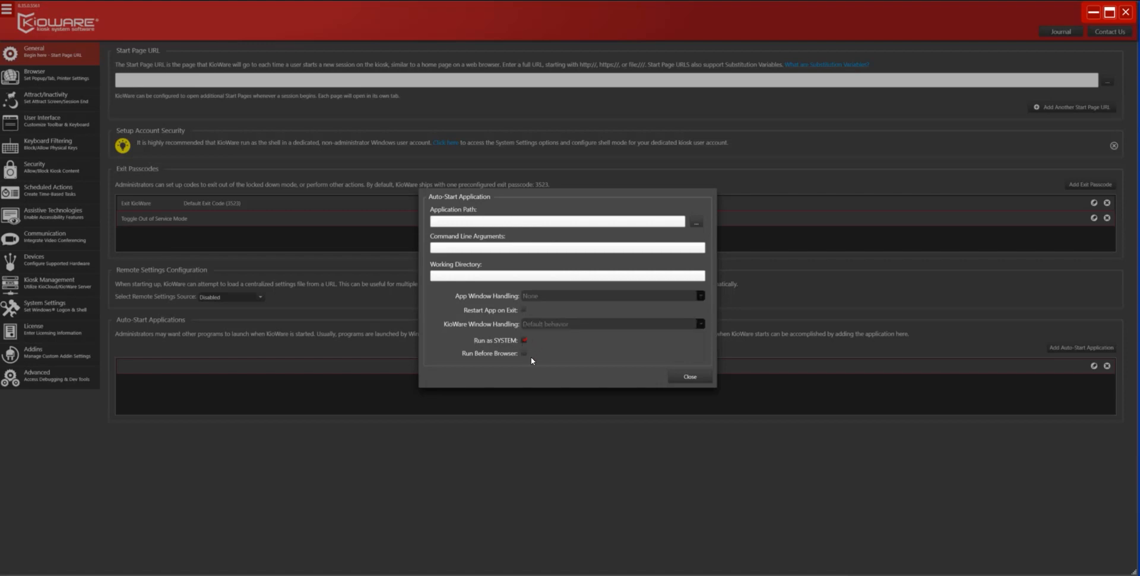
mouse_move(511, 361)
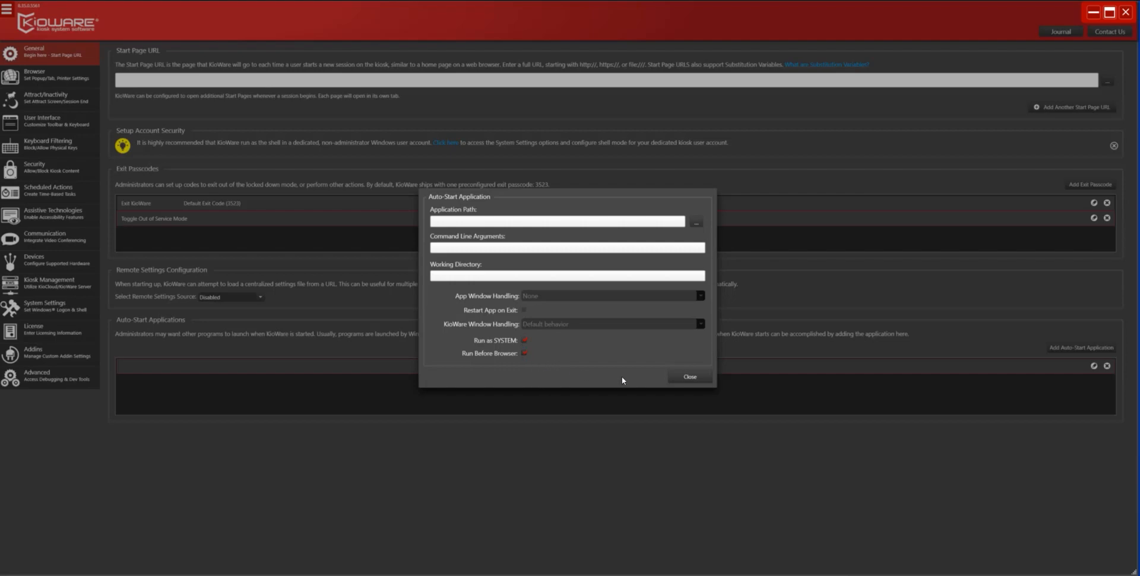
left_click(687, 376)
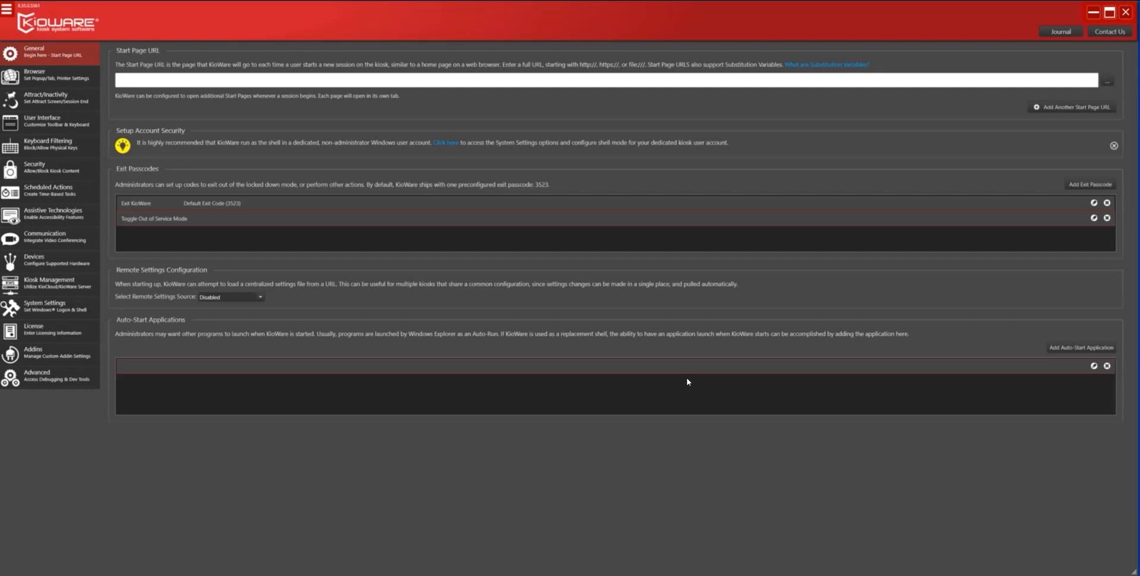
mouse_move(197, 207)
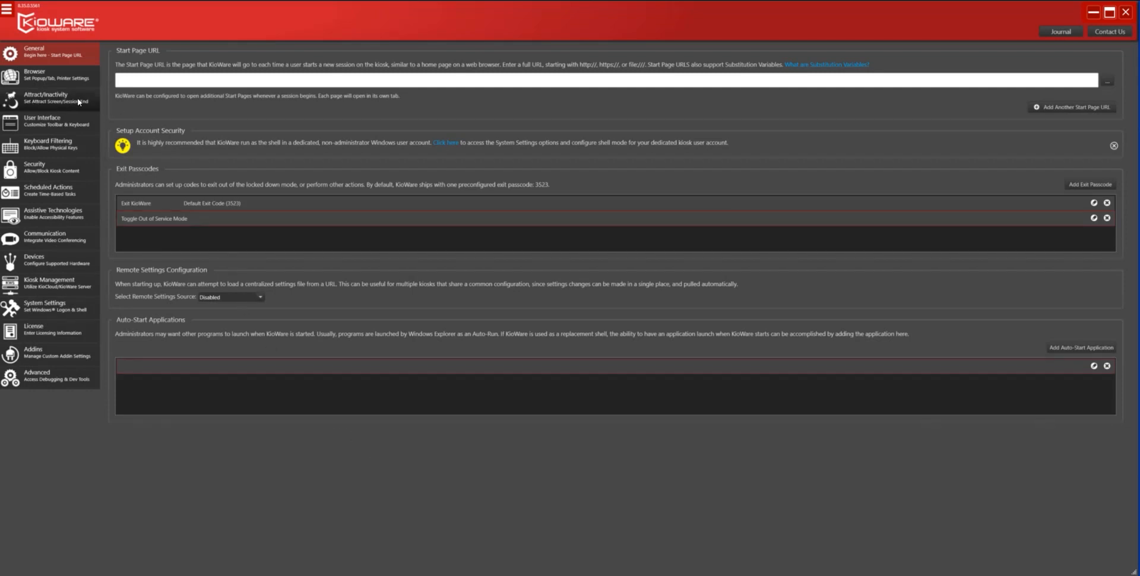
- Tick Start Inactive under Attract/Inactivity's Session End Settings
left_click(45, 97)
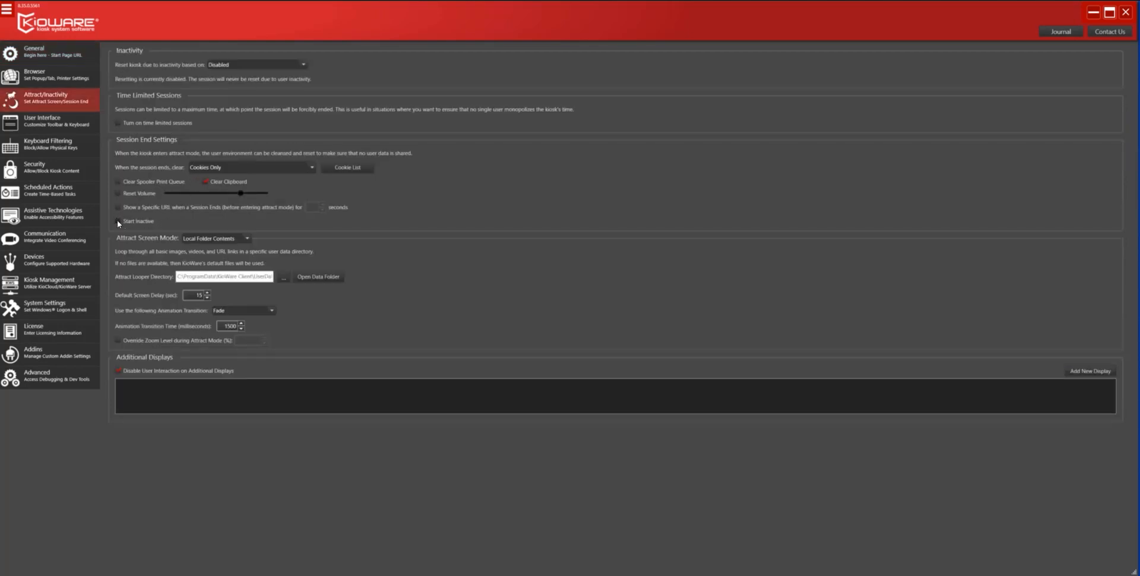
left_click(117, 221)
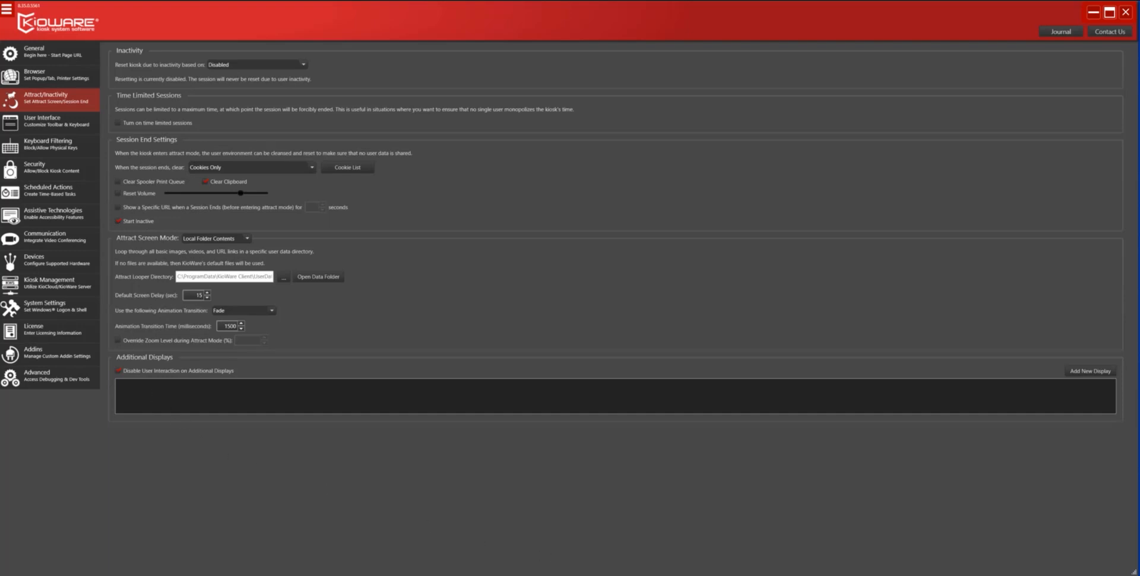
left_click(49, 282)
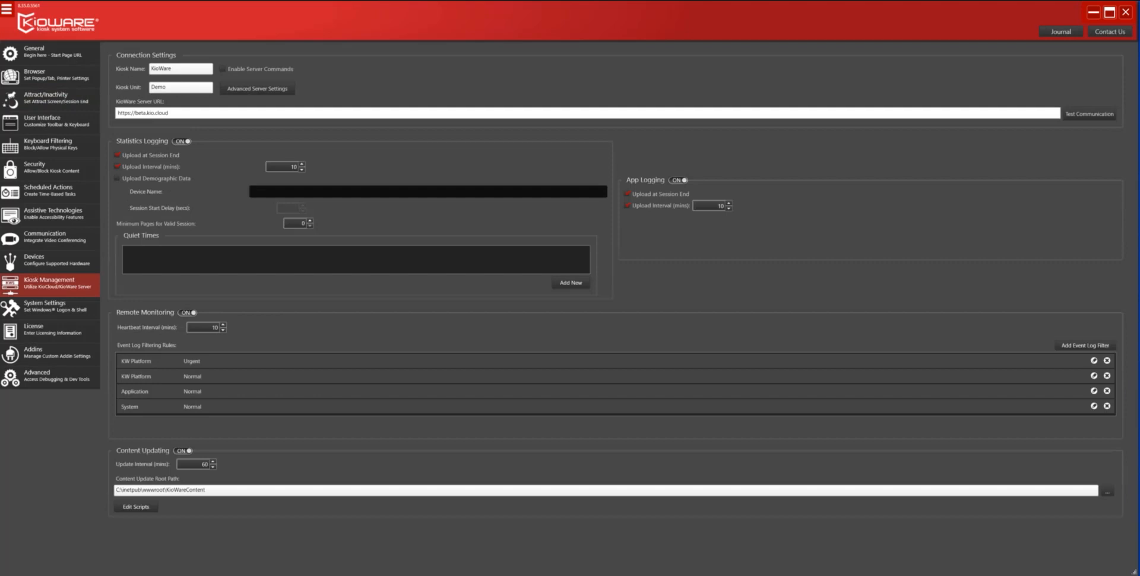
mouse_move(1031, 456)
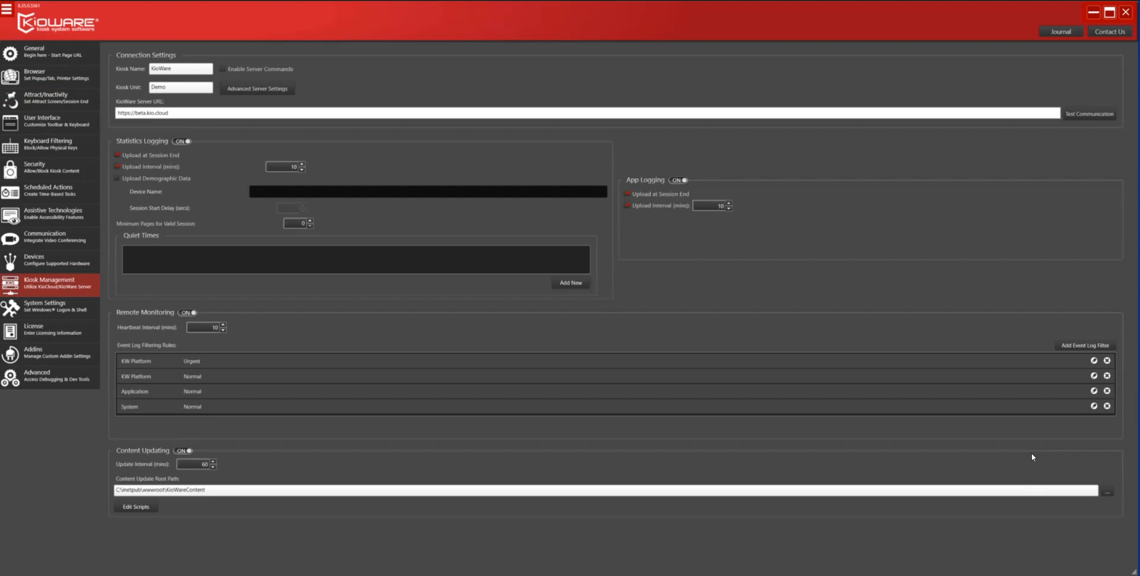
mouse_move(527, 366)
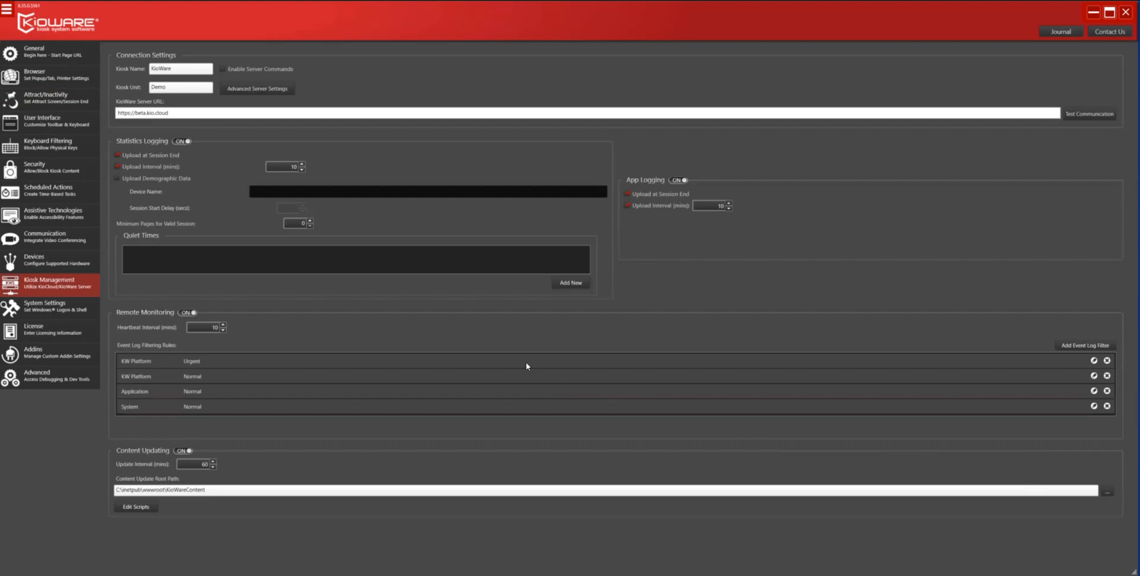
mouse_move(242, 77)
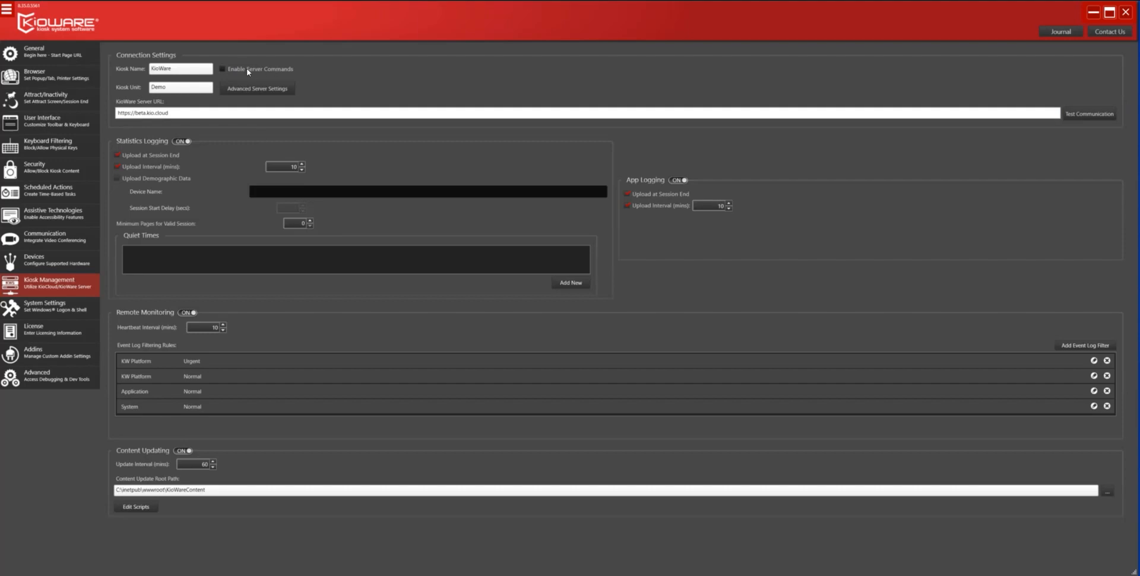
- Enable Server Commands, then run and dismiss the server communication test
left_click(222, 69)
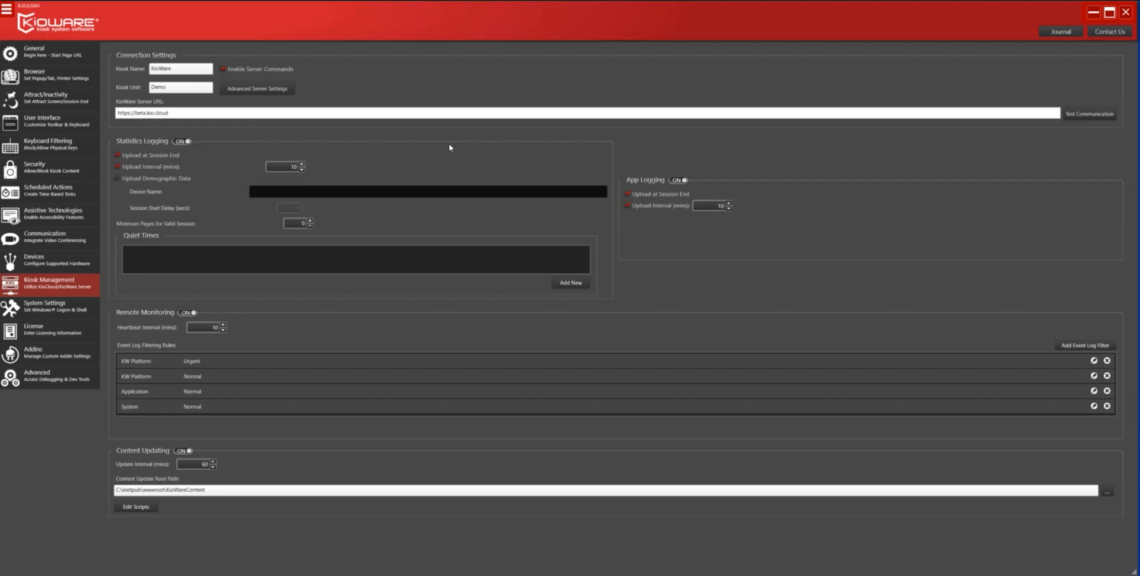
mouse_move(1089, 113)
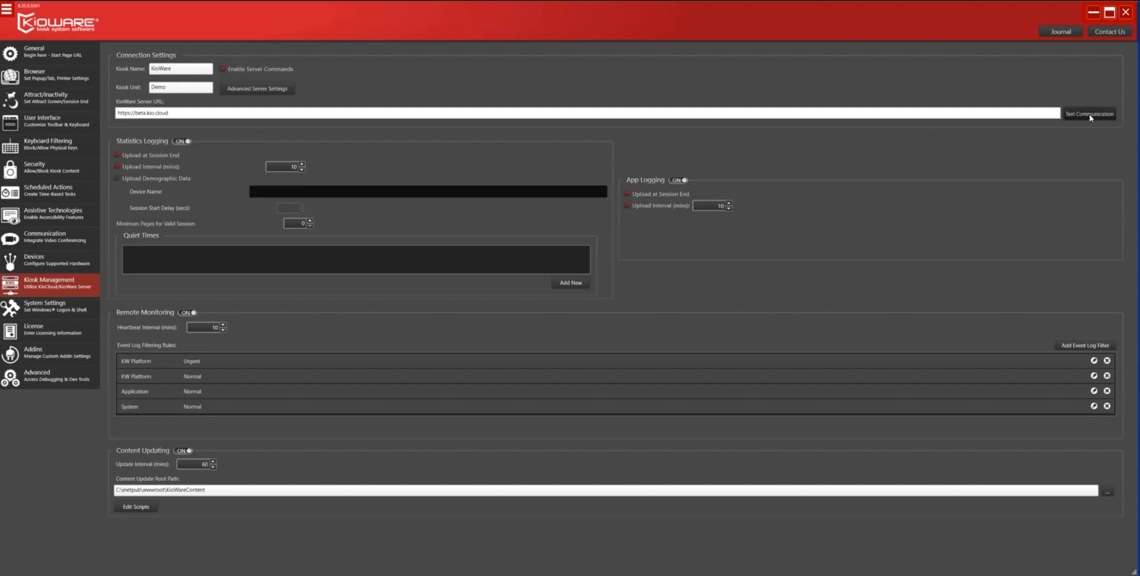
left_click(1088, 114)
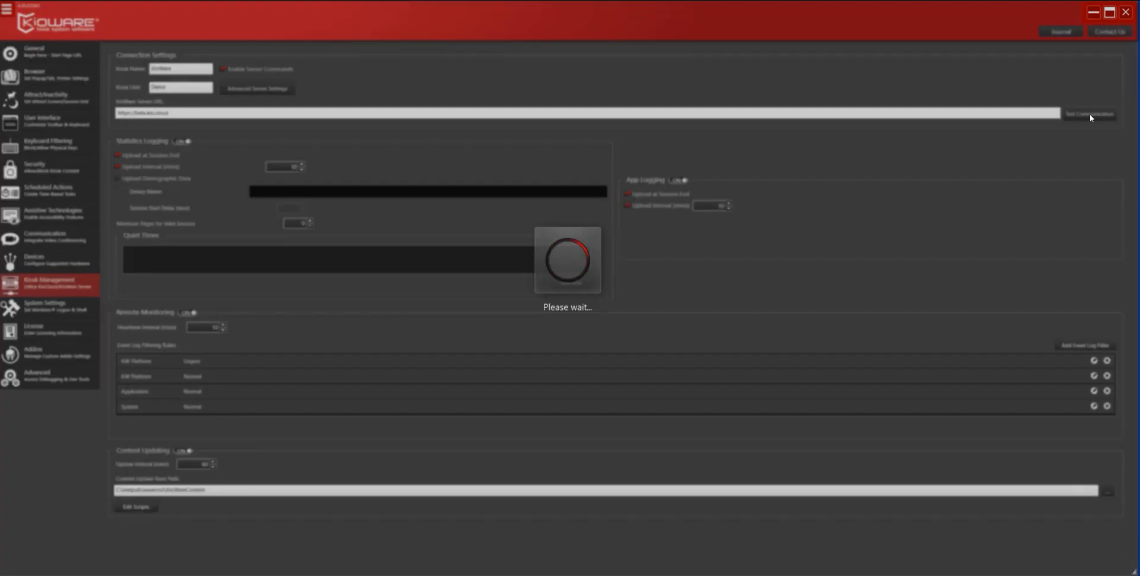
left_click(1088, 114)
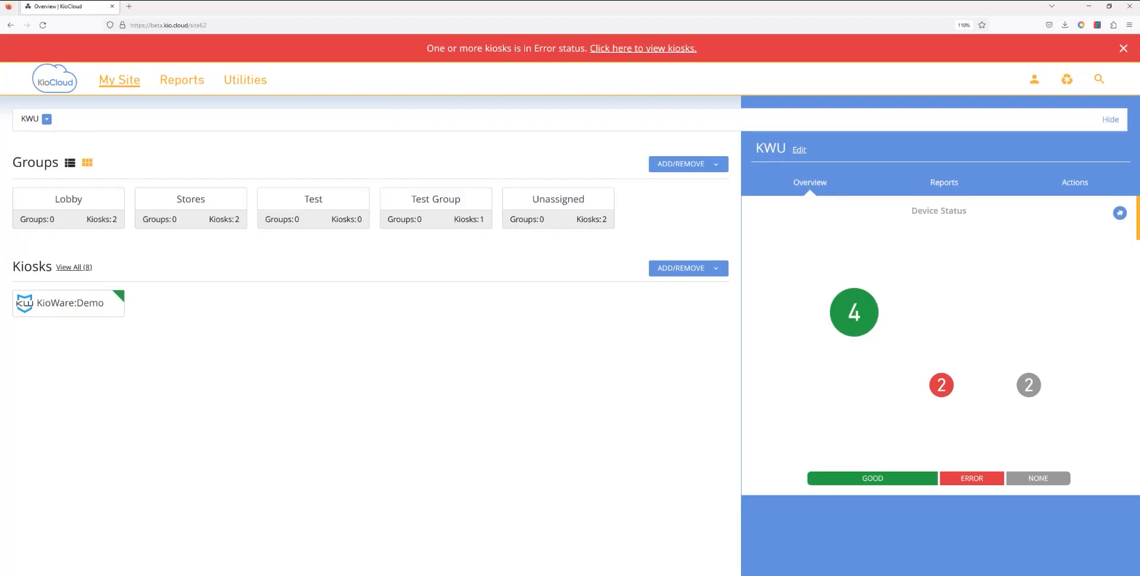
mouse_move(336, 258)
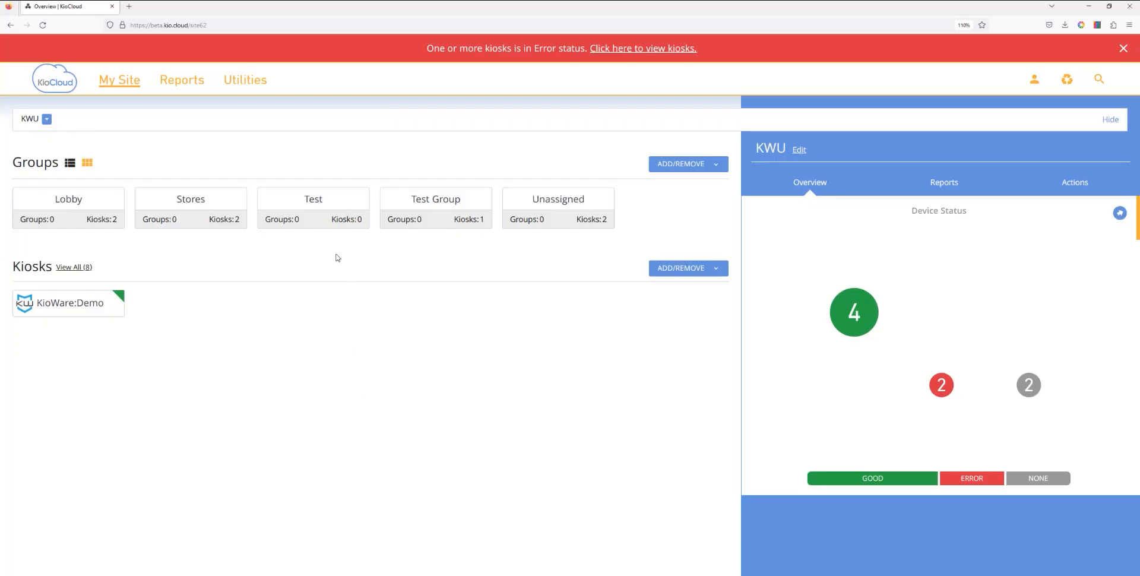
- Start a new server command in KioCloud Utilities targeting the KioWare:Demo kiosk
left_click(245, 80)
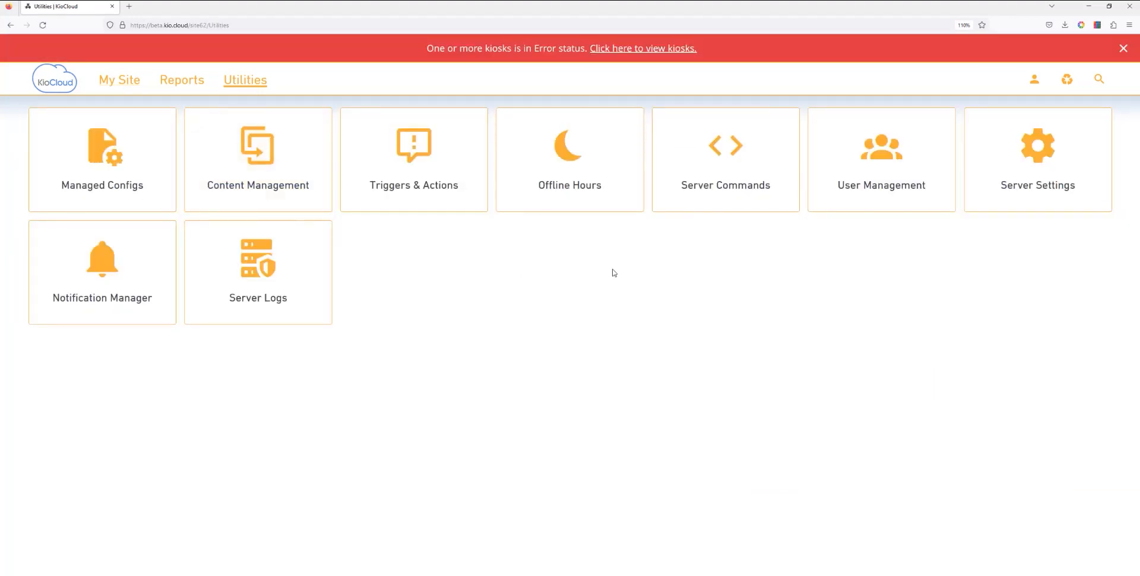
left_click(724, 158)
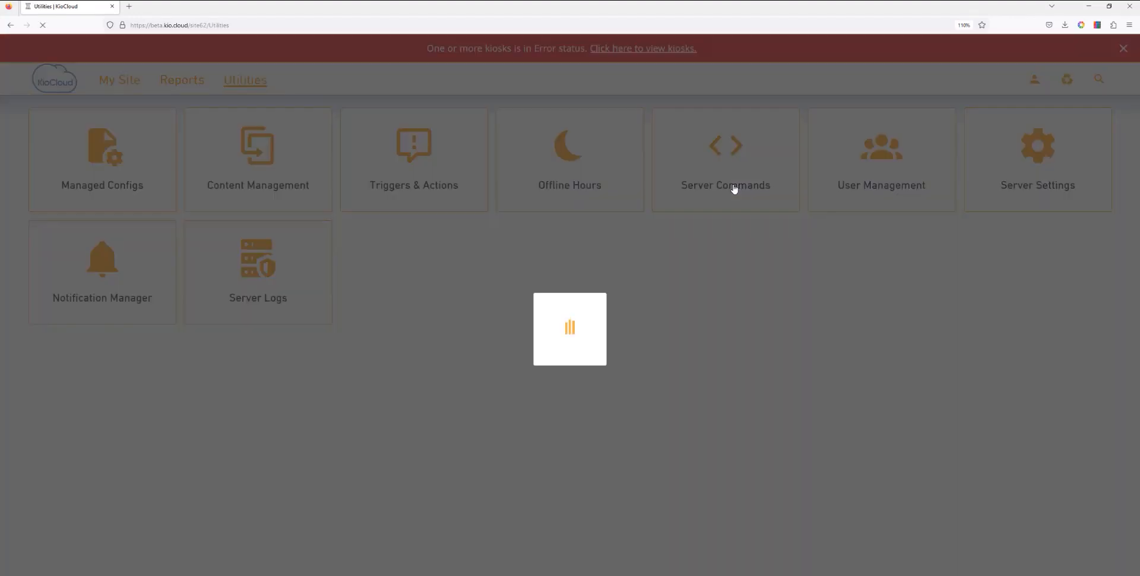
left_click(724, 159)
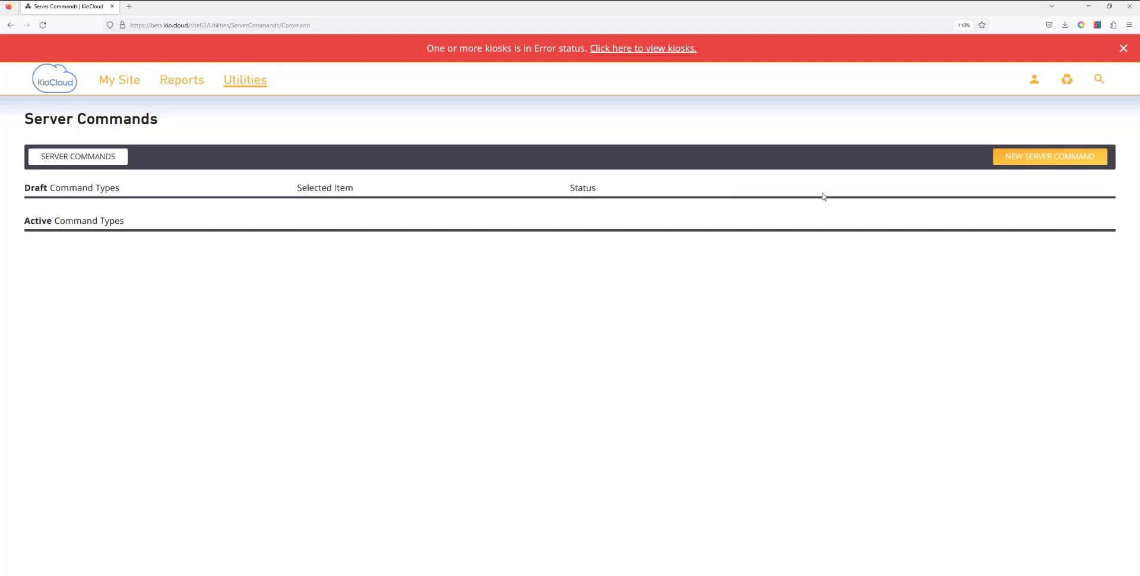
left_click(1049, 156)
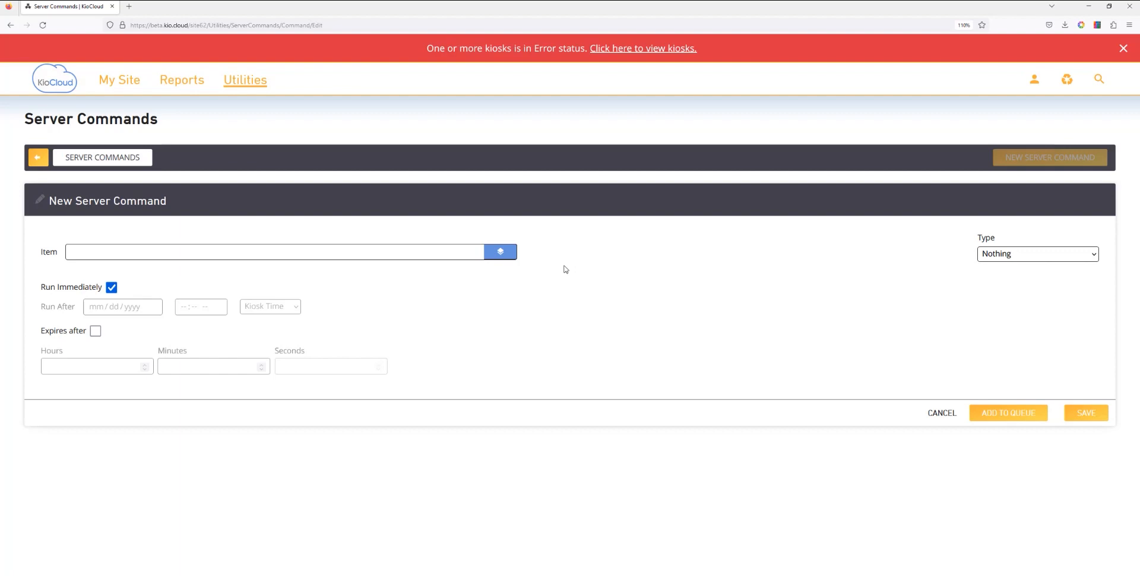
left_click(500, 252)
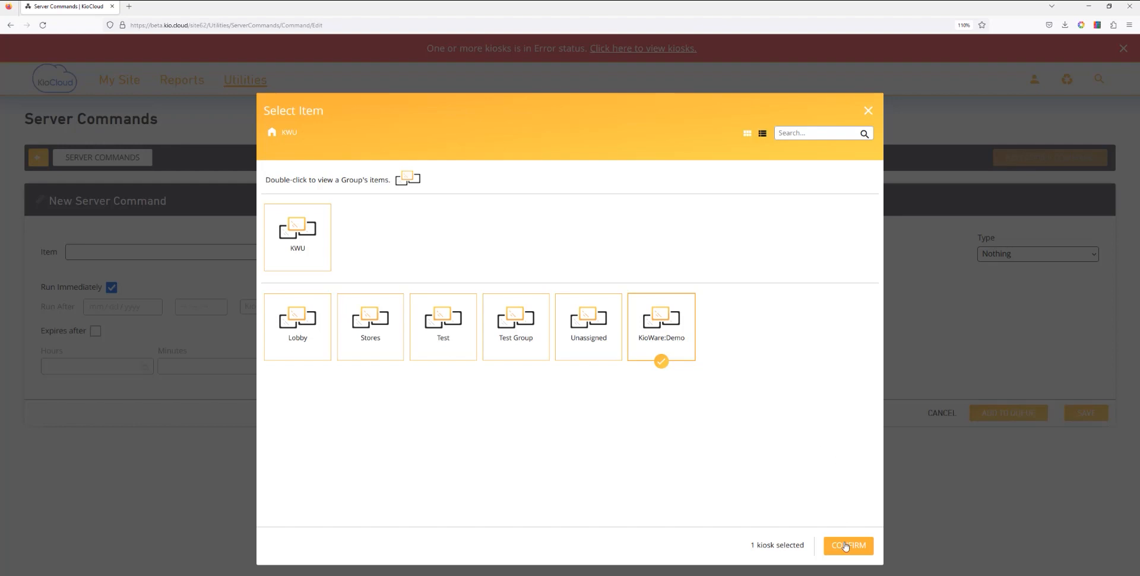
left_click(848, 544)
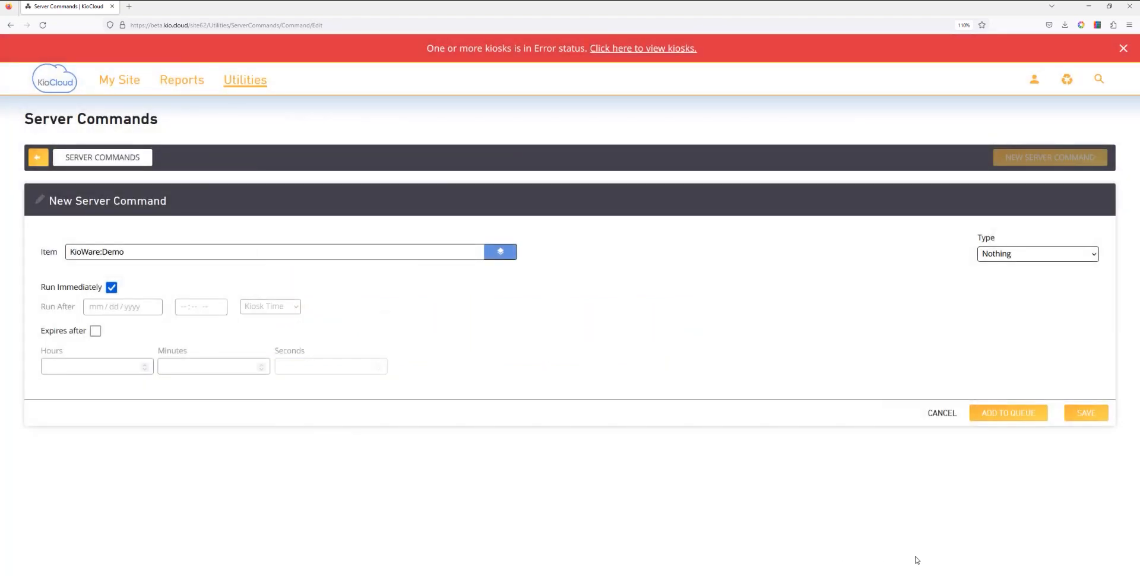
- Set the command type to Take Screenshot and confirm adding it to the queue
left_click(1035, 252)
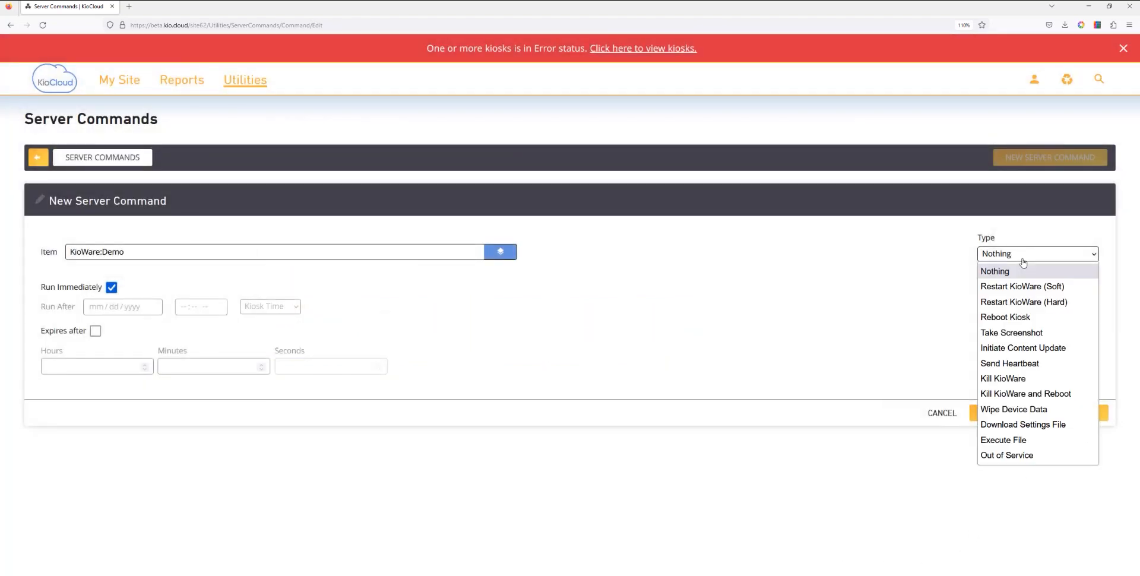
mouse_move(1010, 332)
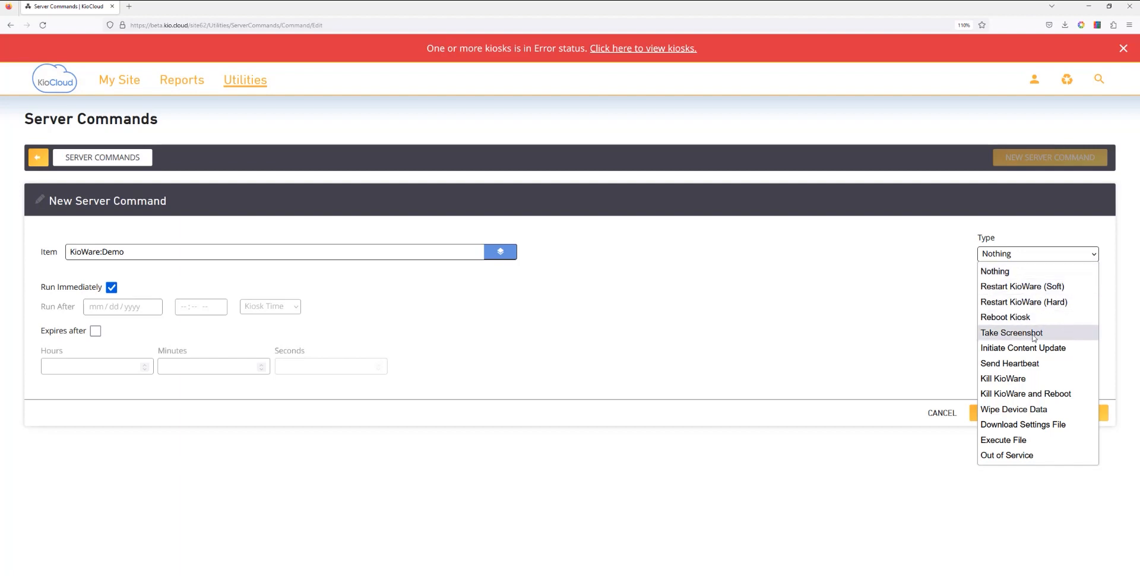
left_click(1010, 332)
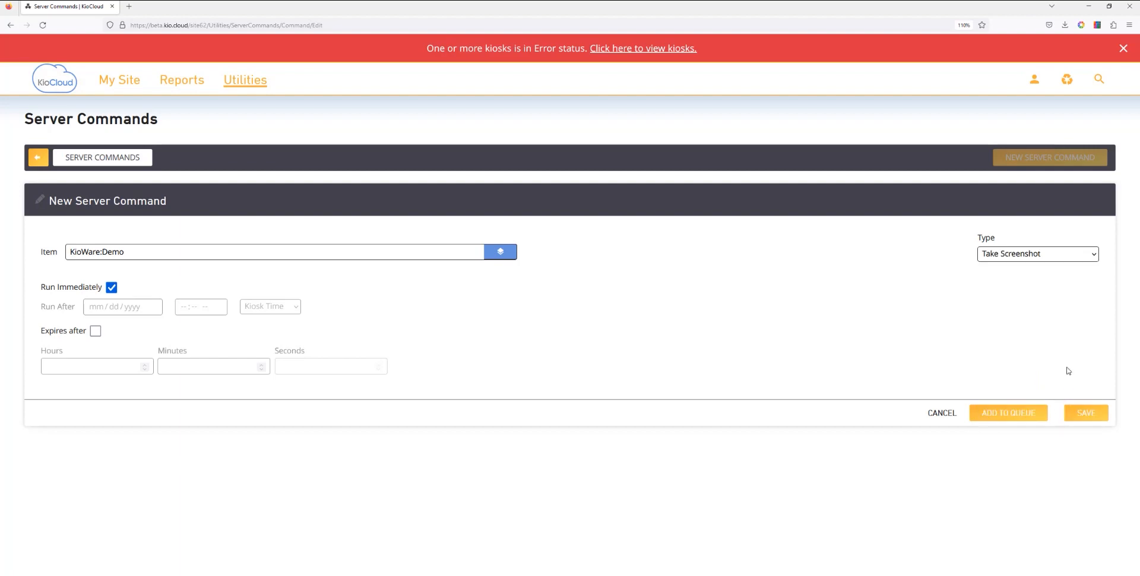
left_click(1007, 412)
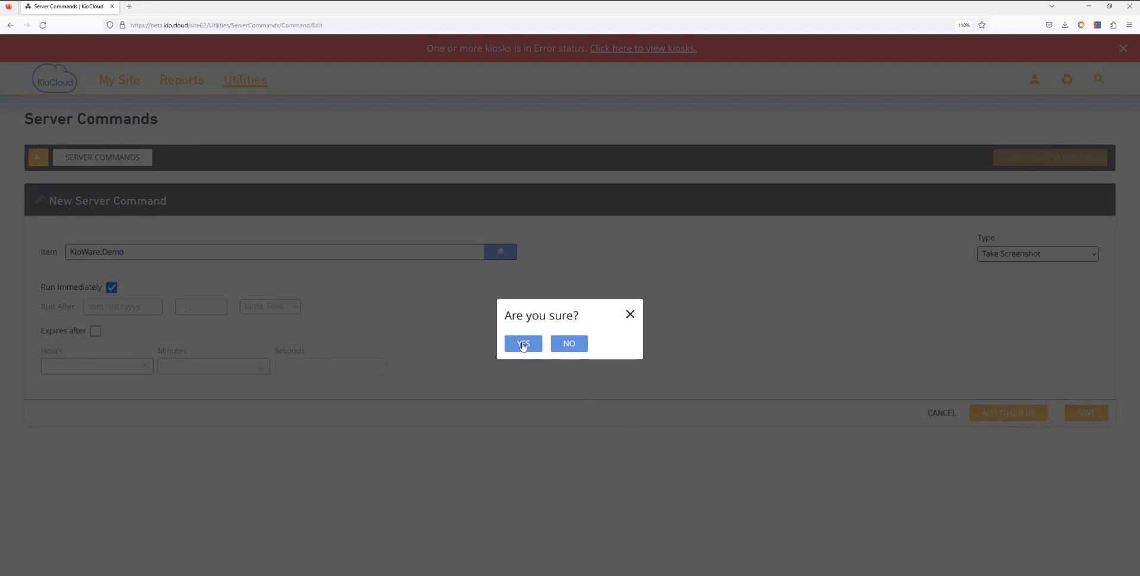
left_click(522, 343)
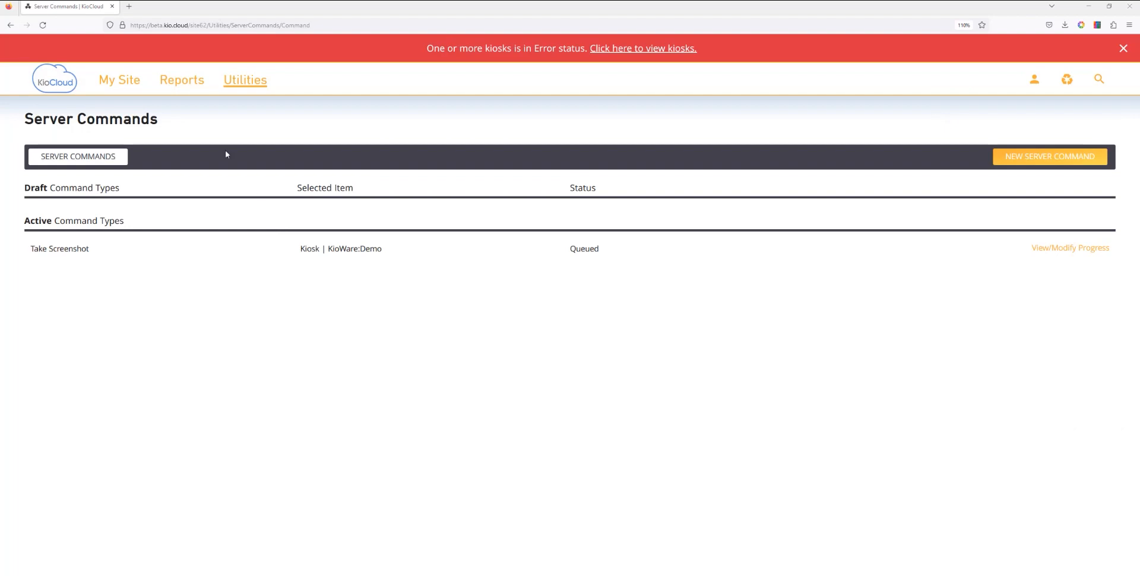
- Open the Kiosk Screenshot Log report under Reports with the KWU site confirmed
left_click(181, 80)
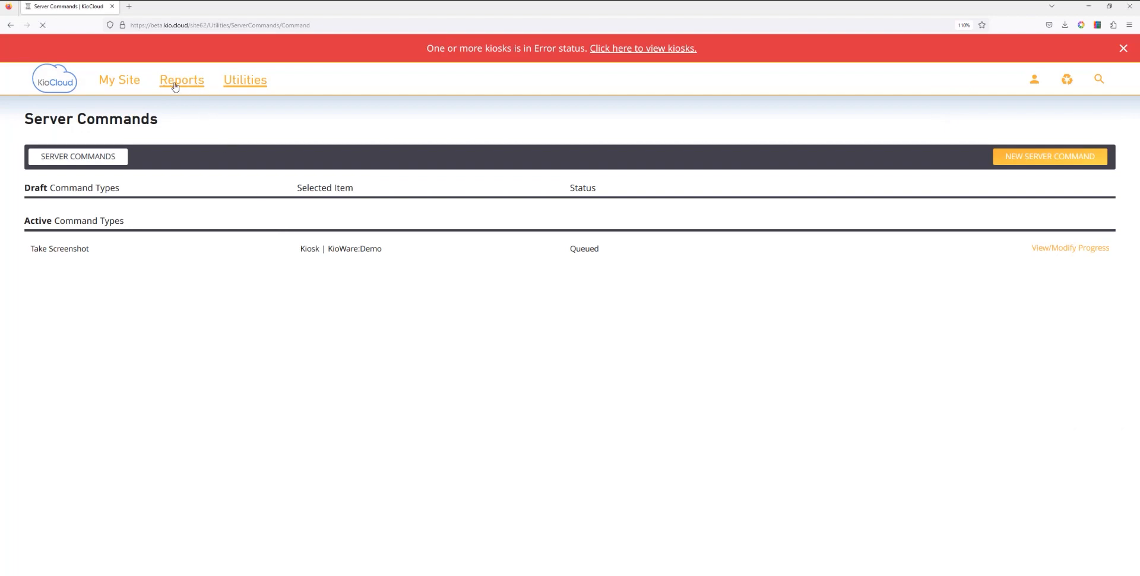
left_click(181, 80)
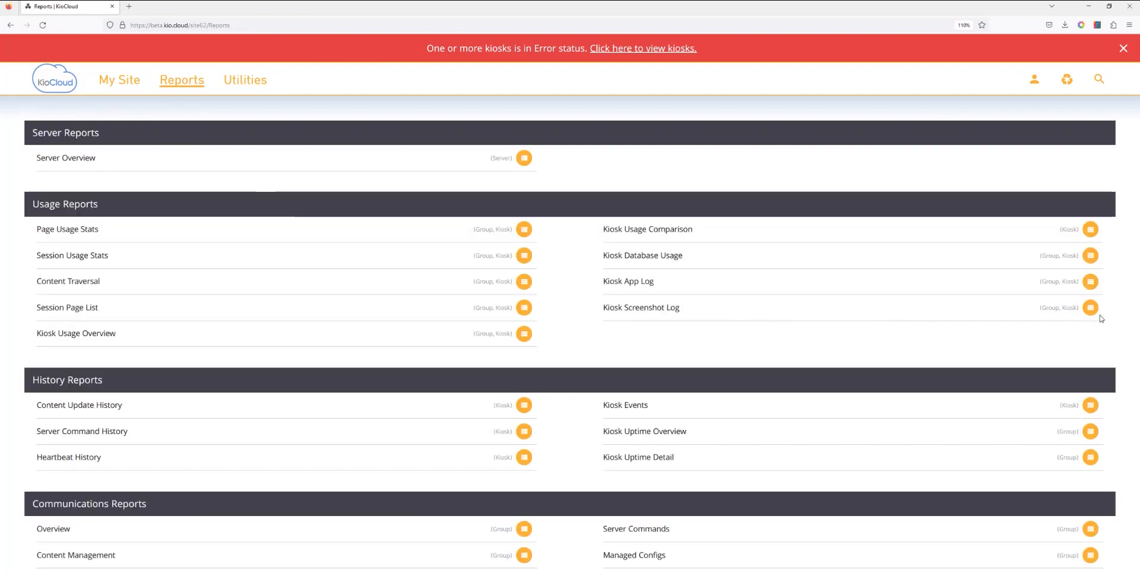
left_click(1090, 307)
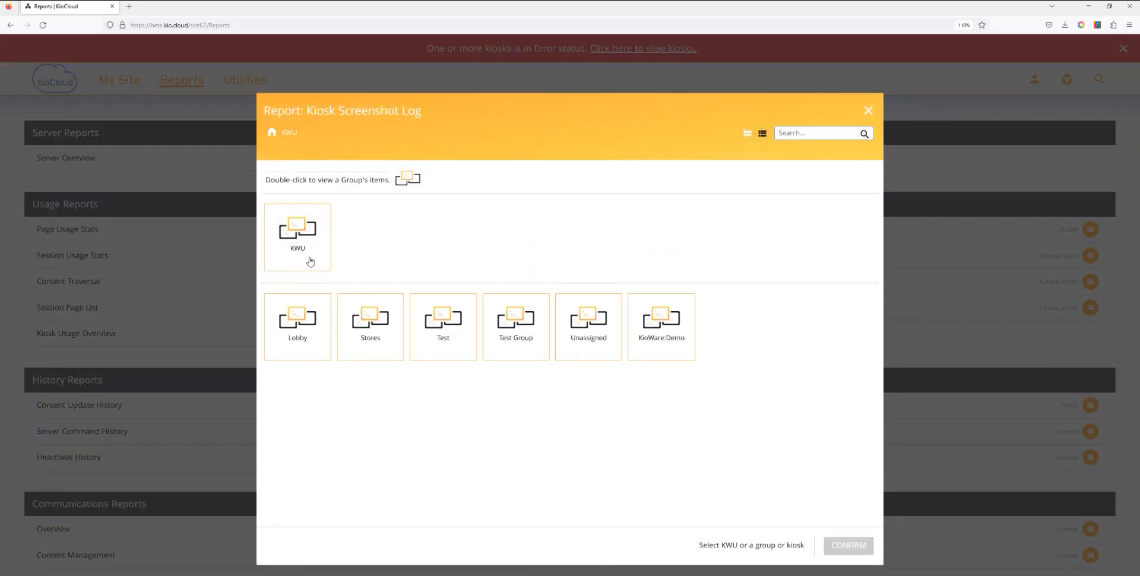
left_click(297, 236)
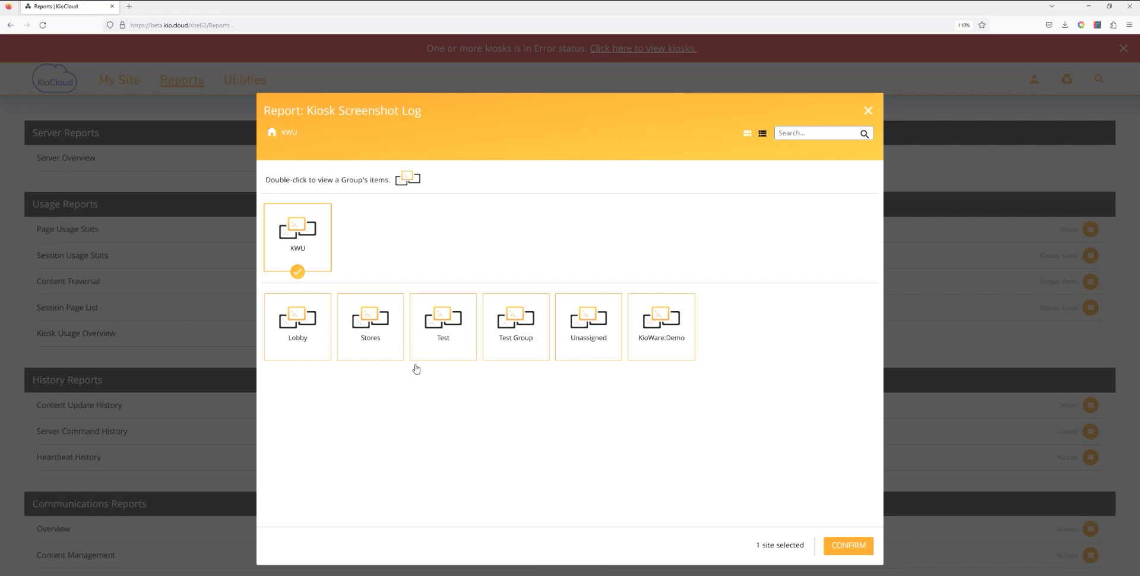
left_click(846, 544)
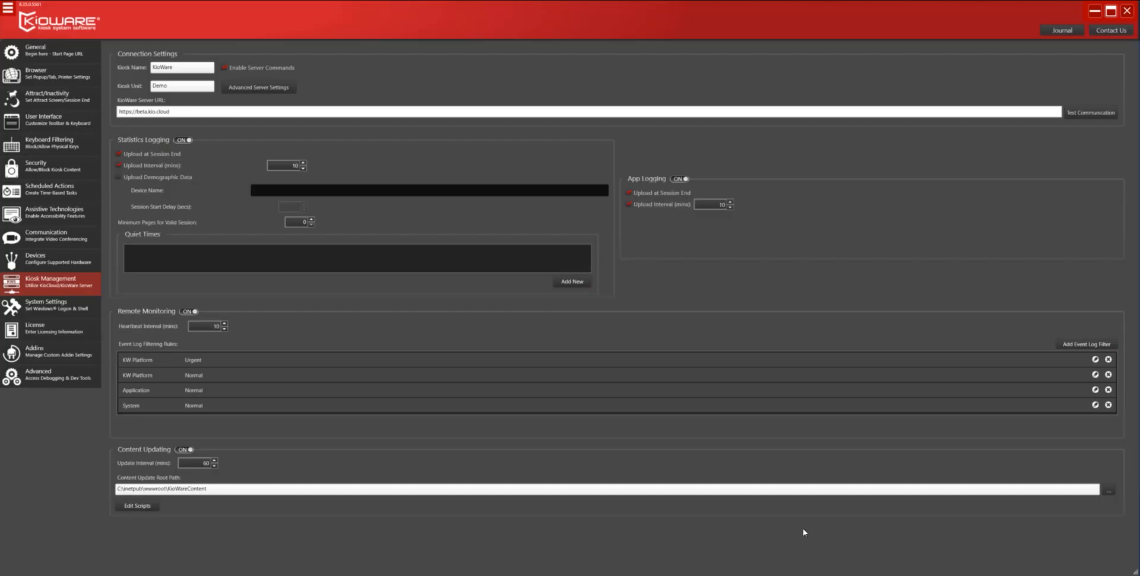
mouse_move(315, 406)
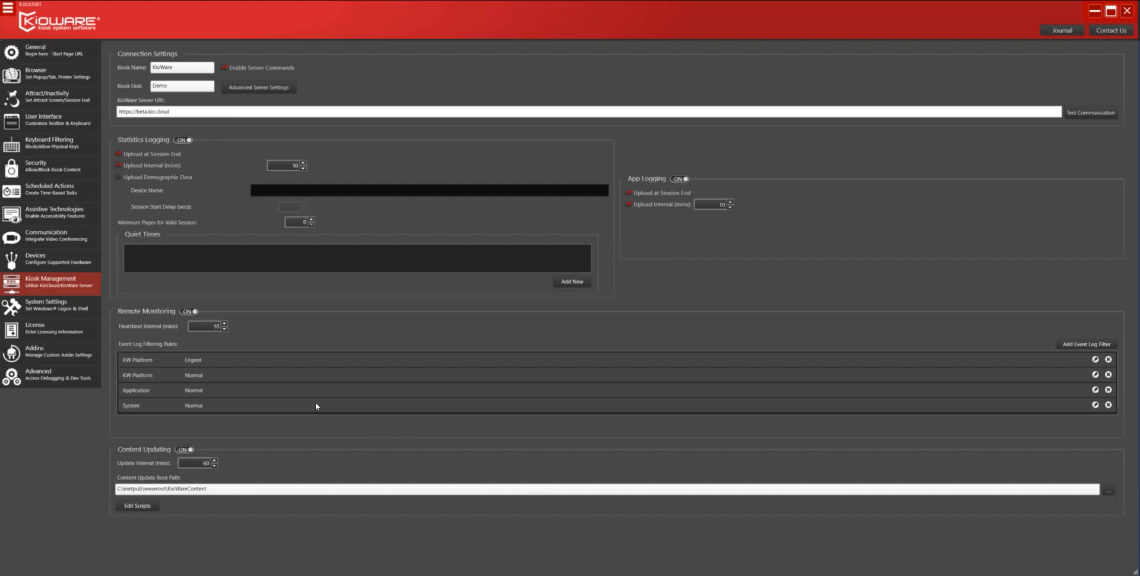
- Open the Devices page showing empty input, output and monitored device lists
left_click(35, 259)
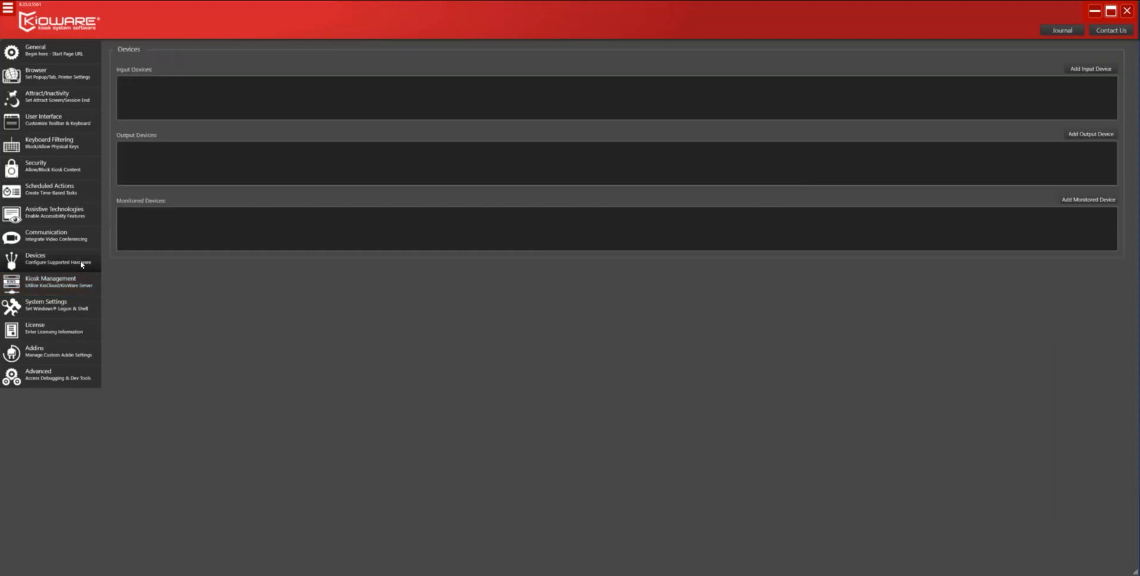
- Add a Print Job Monitor device watching the Brother MFC-L3770CDW series Printer
left_click(51, 258)
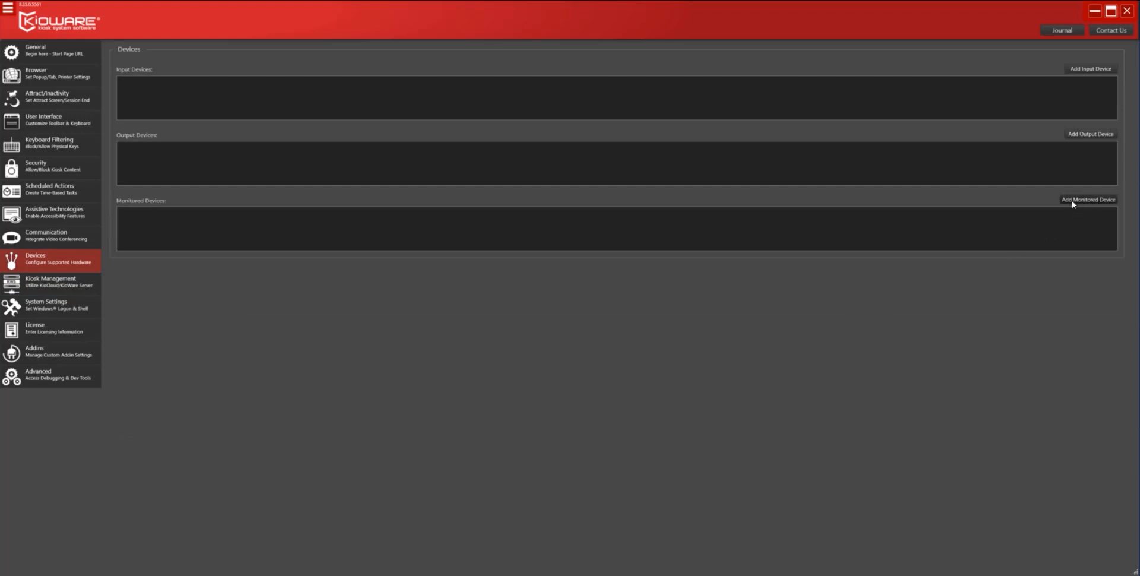
left_click(1088, 200)
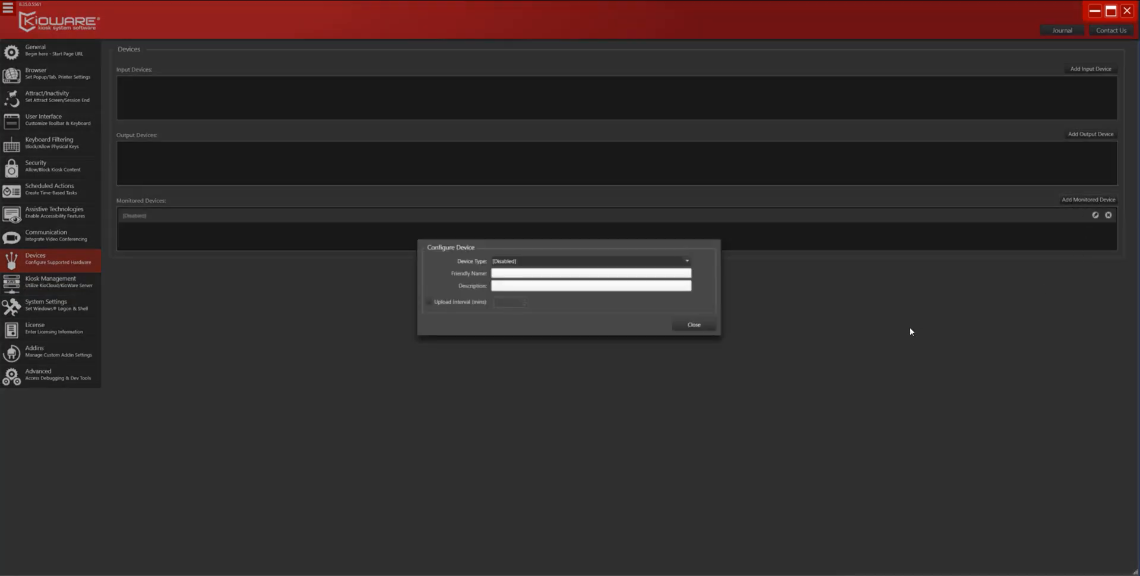
left_click(683, 260)
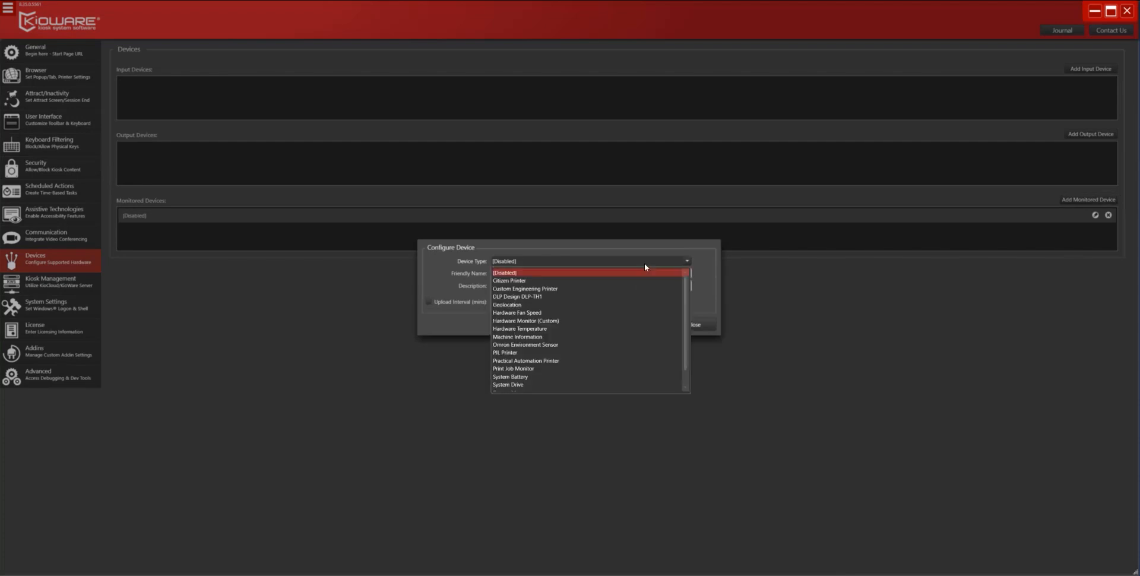
left_click(513, 368)
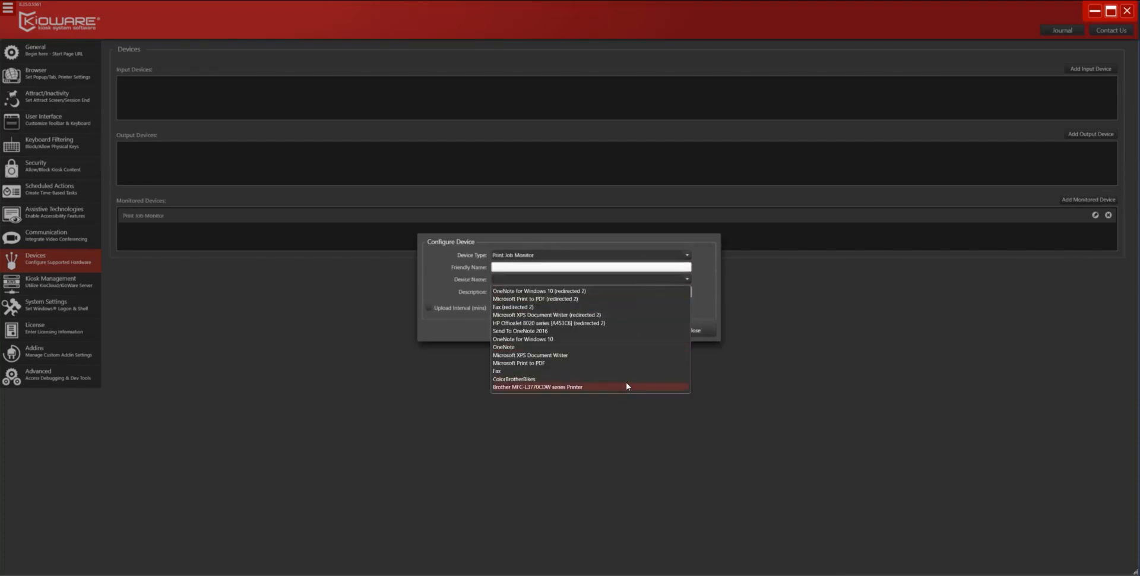
left_click(693, 330)
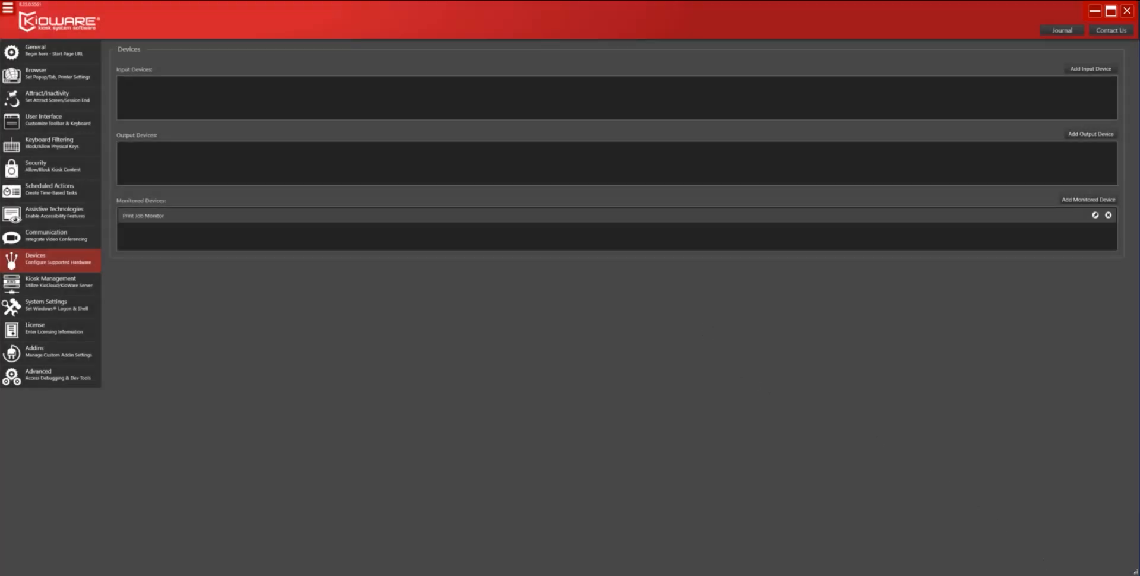
left_click(51, 282)
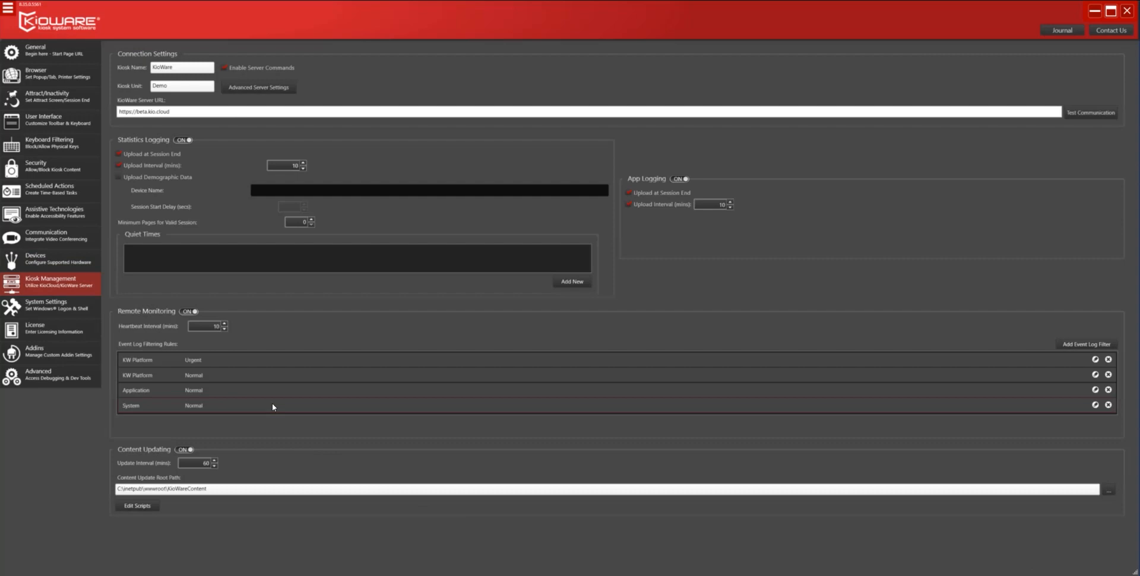
mouse_move(175, 139)
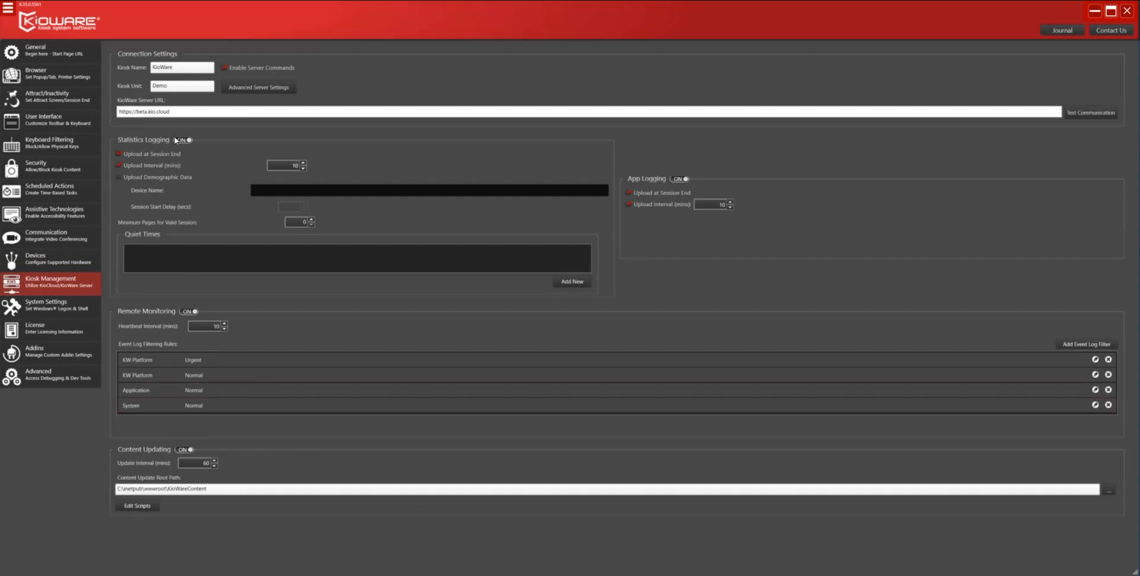
mouse_move(208, 220)
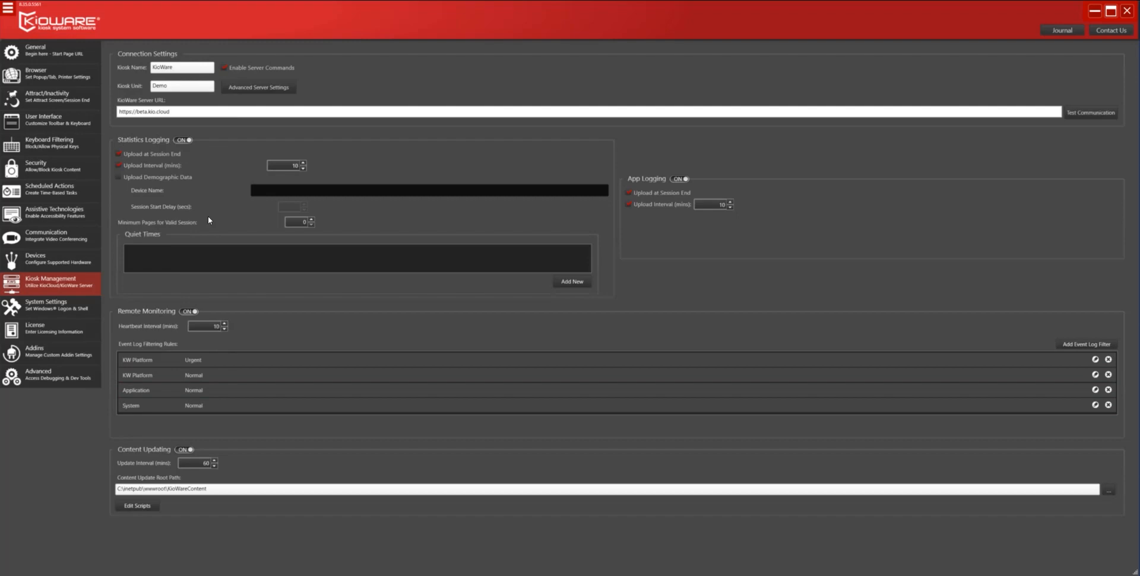
mouse_move(171, 227)
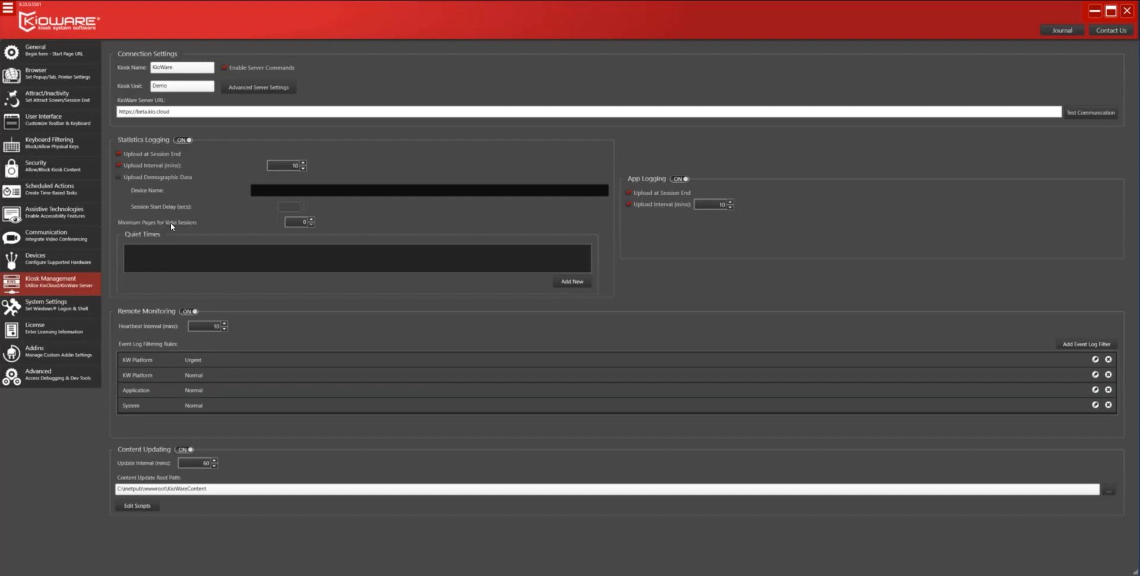
mouse_move(311, 221)
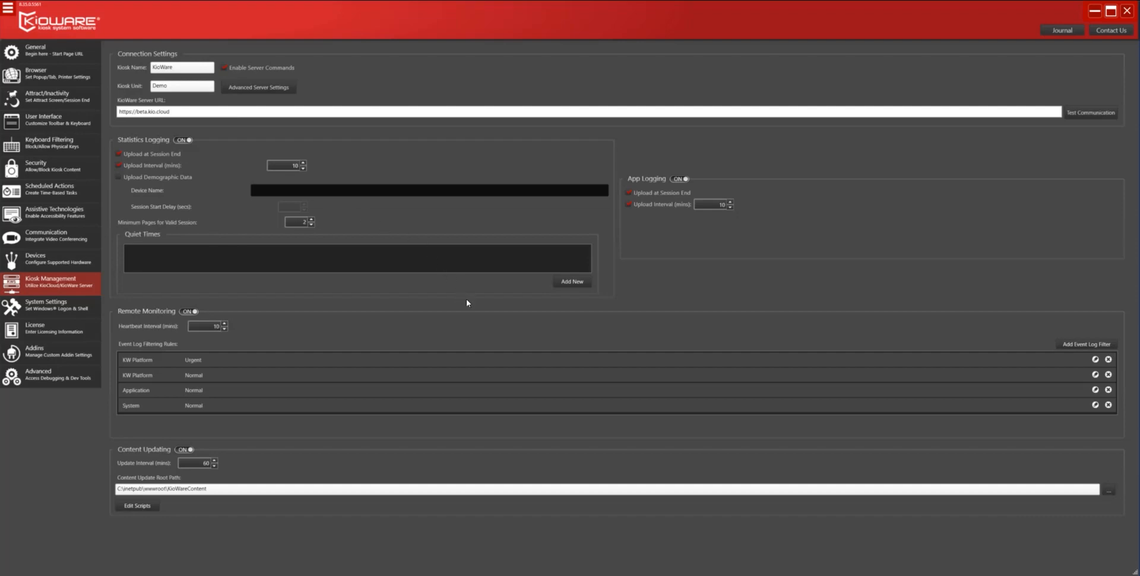
mouse_move(230, 319)
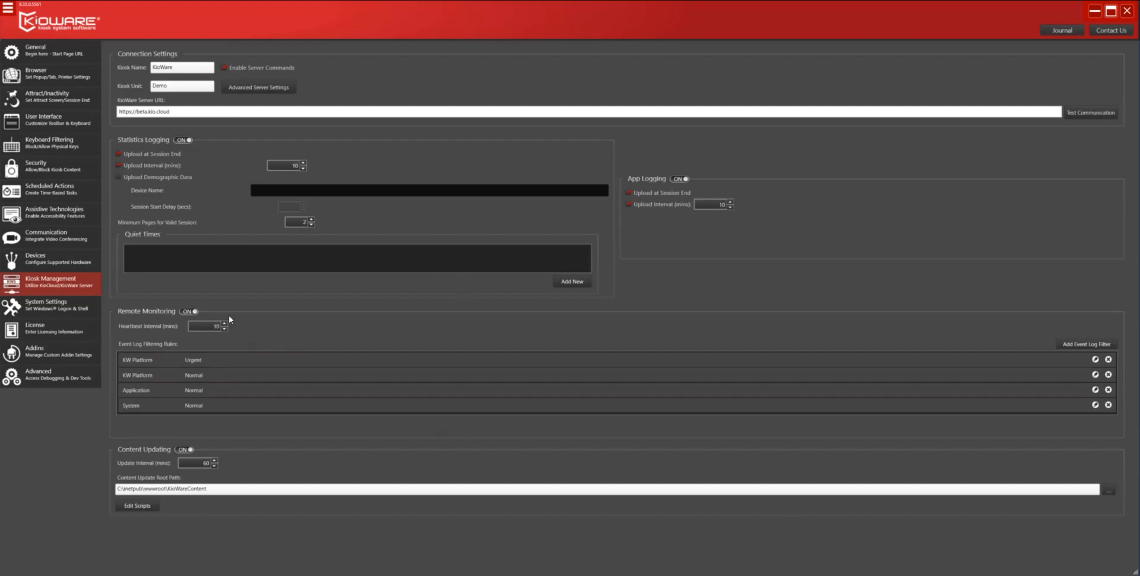
mouse_move(152, 240)
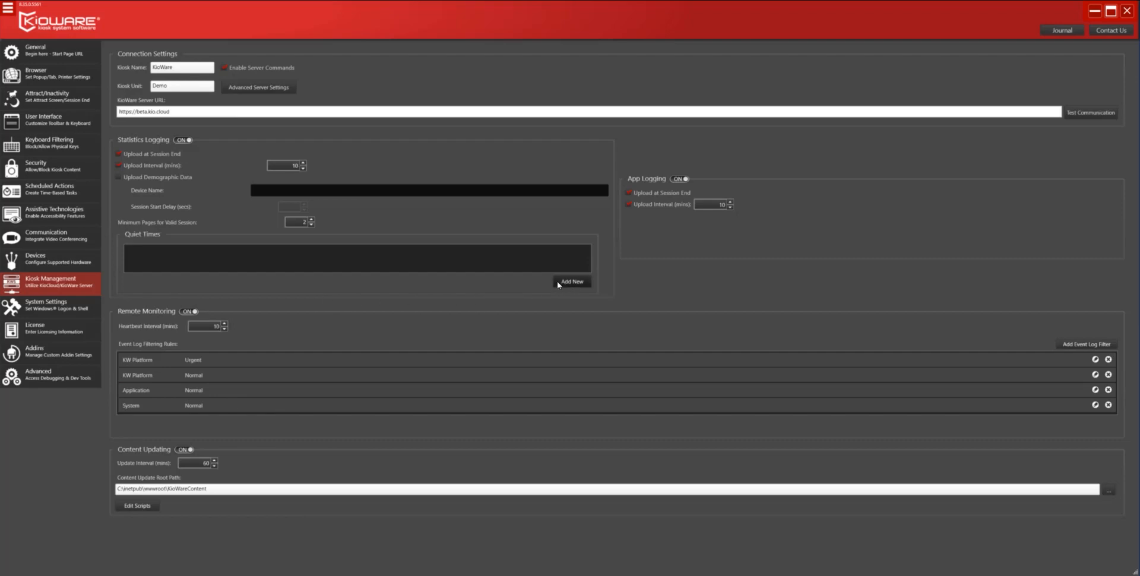
- Add a quiet time starting 8:00 PM, lasting 12 hours, with Task Repeats set to Daily
left_click(570, 282)
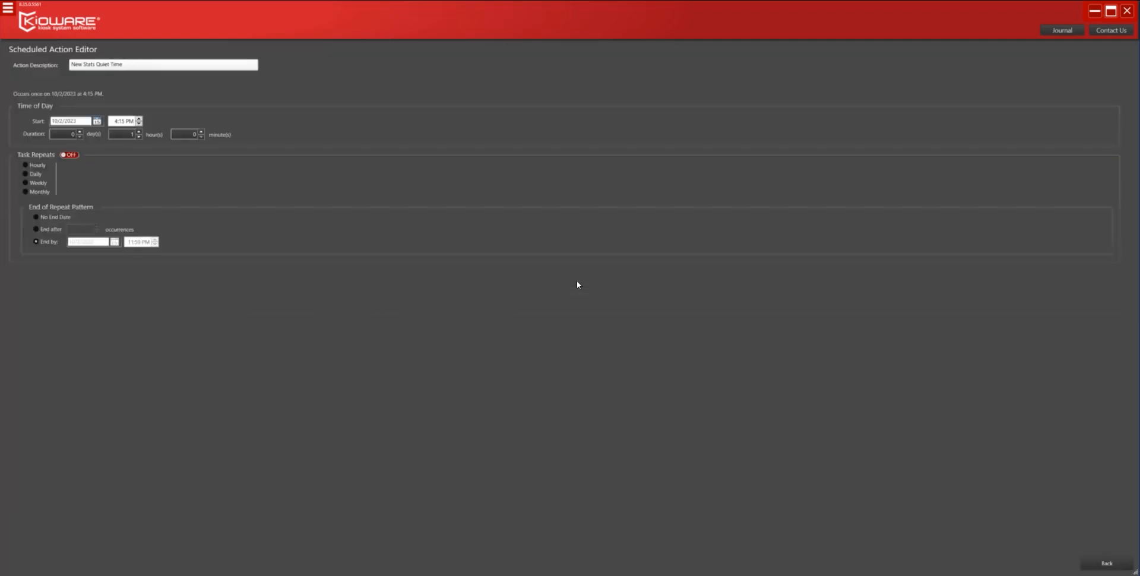
left_click(123, 121)
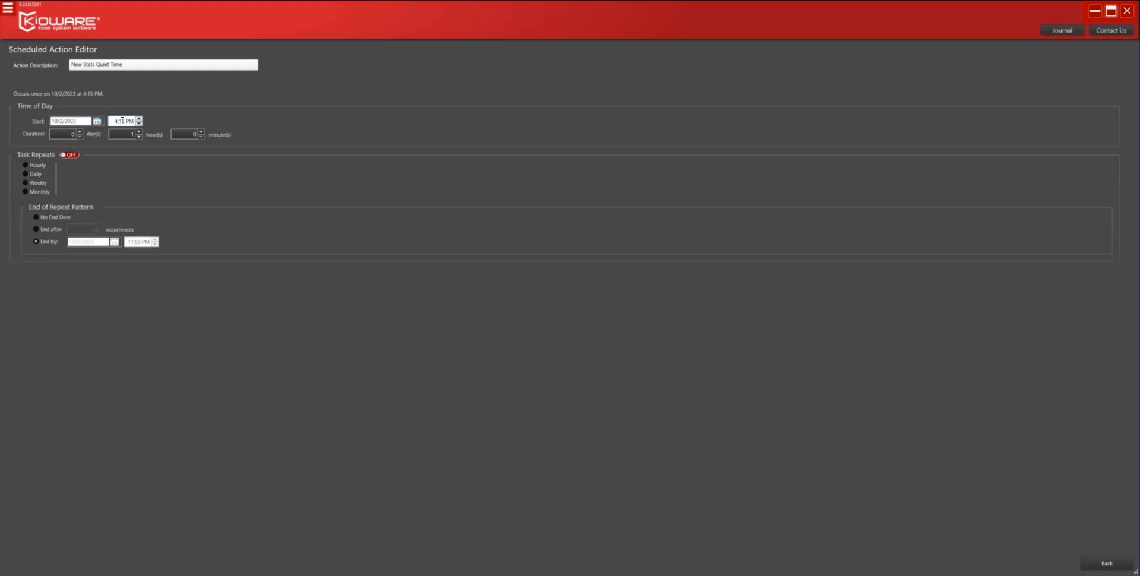
left_click(117, 120)
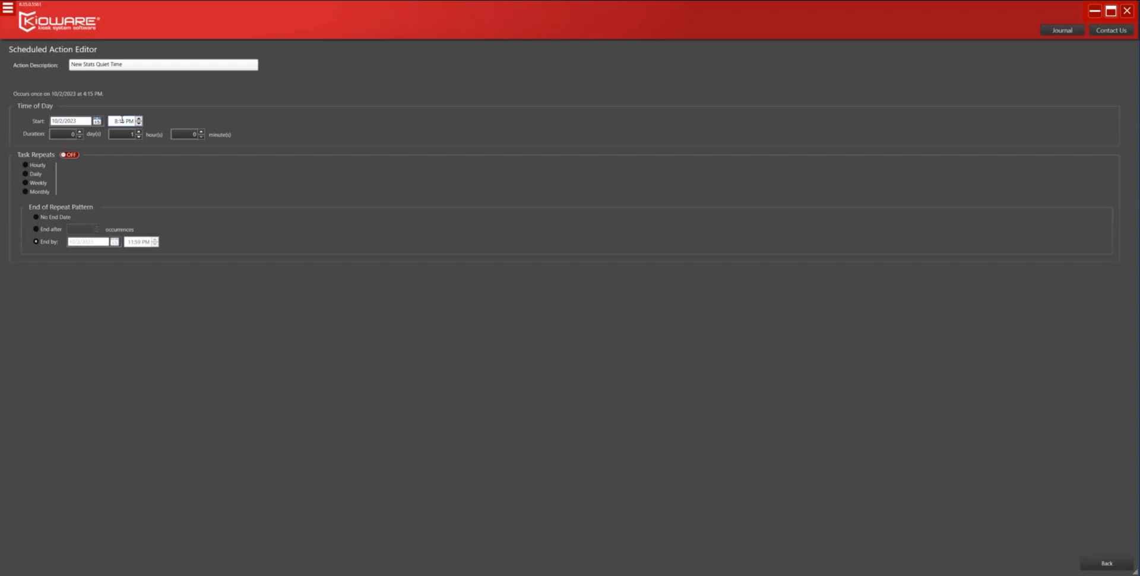
left_click(138, 119)
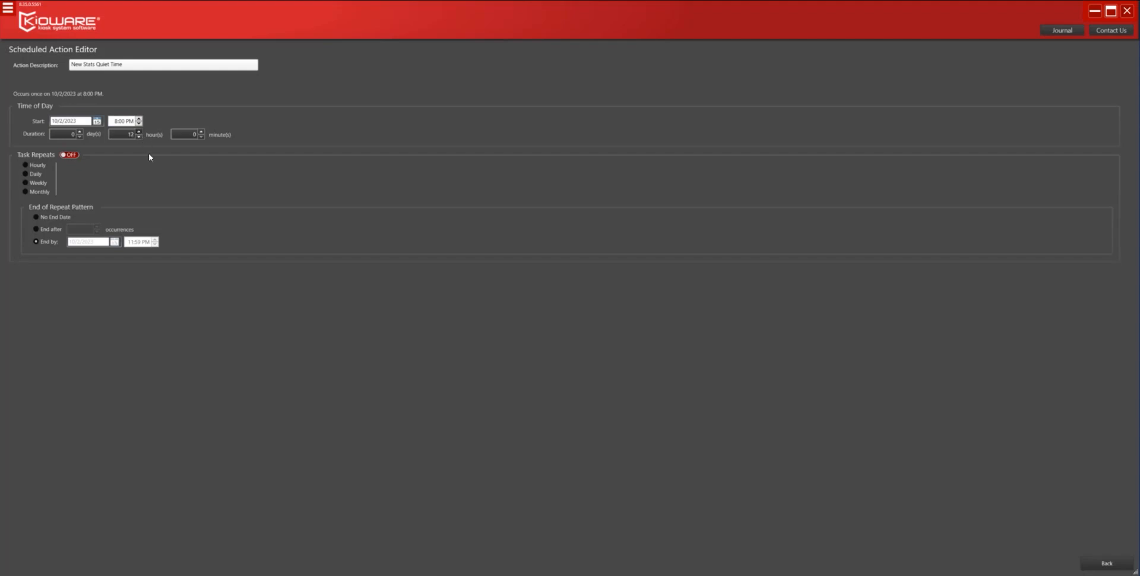
left_click(68, 155)
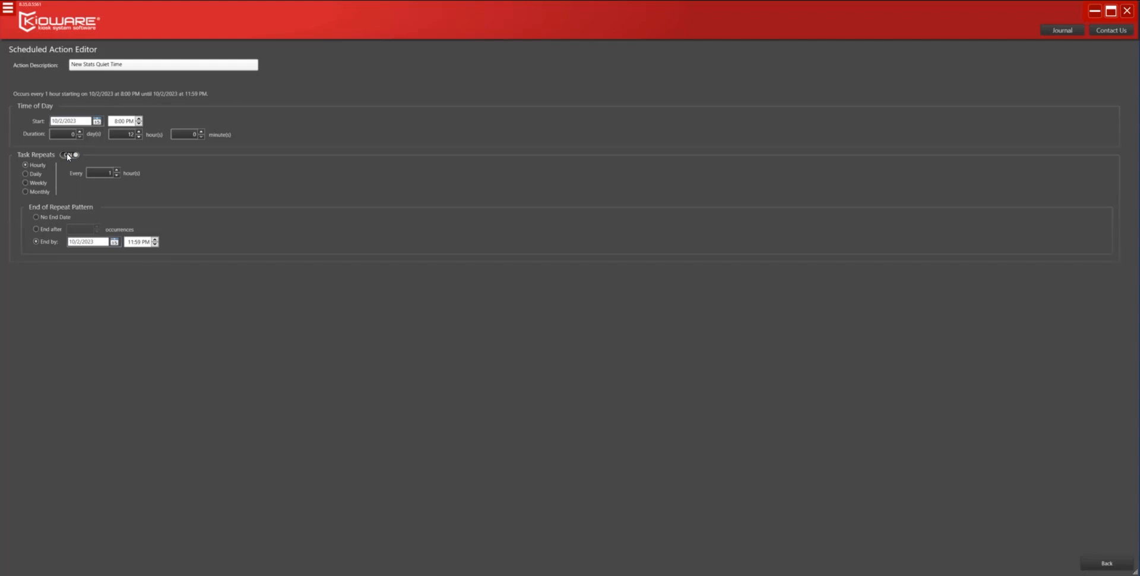
left_click(25, 174)
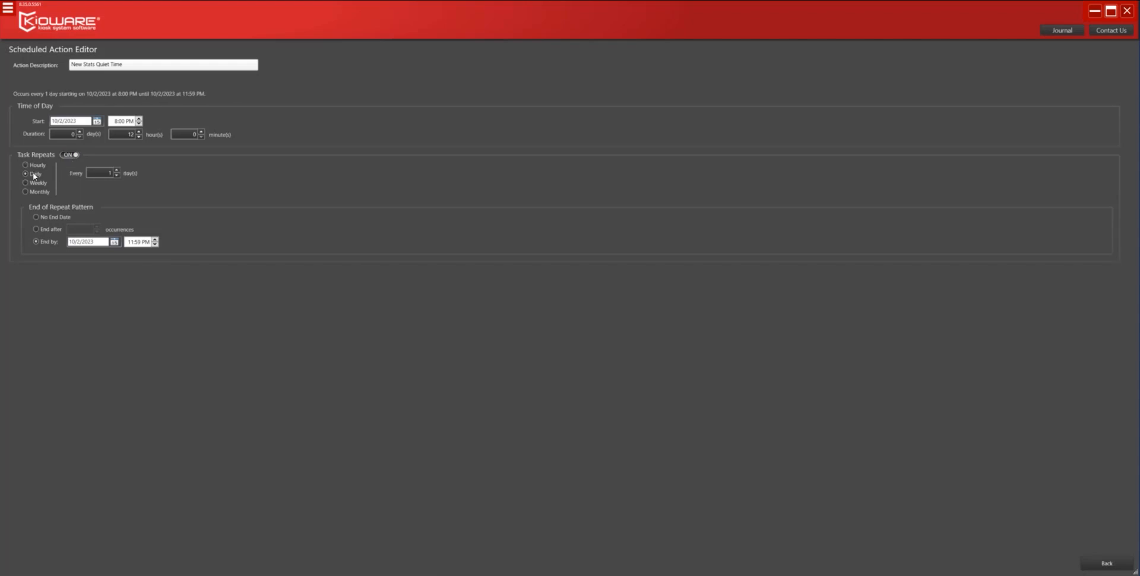